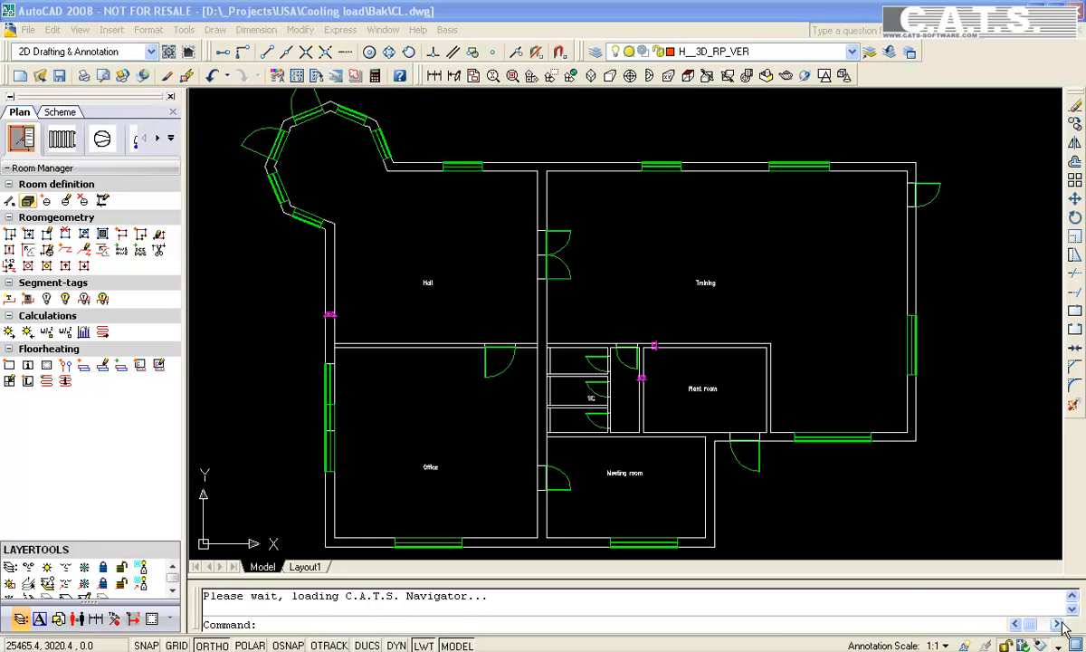
mouse_move(601, 463)
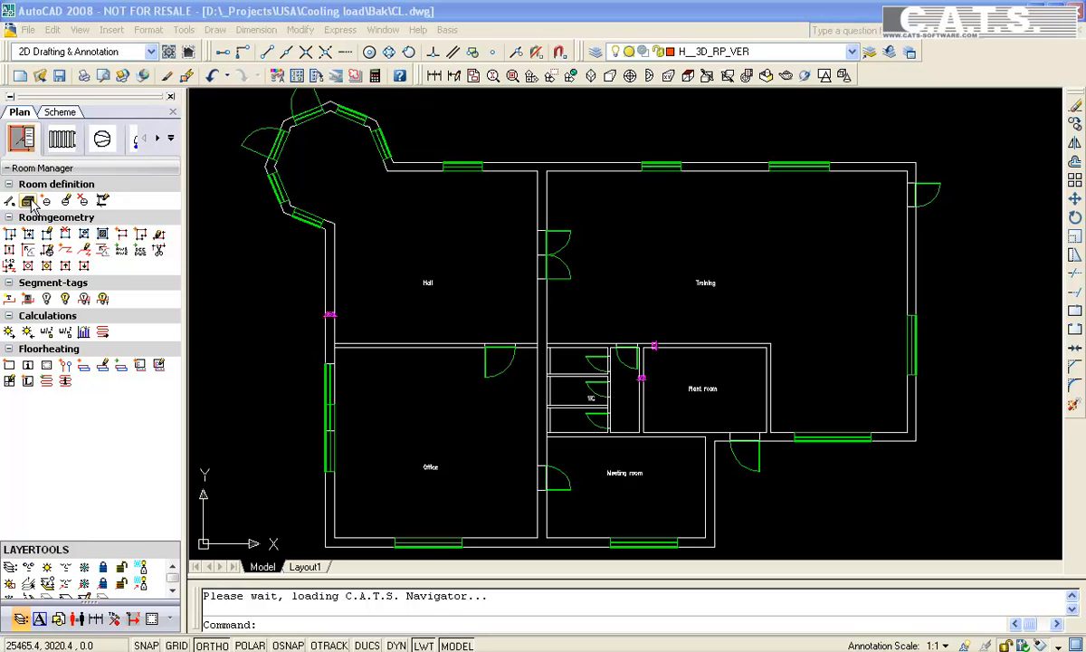
mouse_move(29, 201)
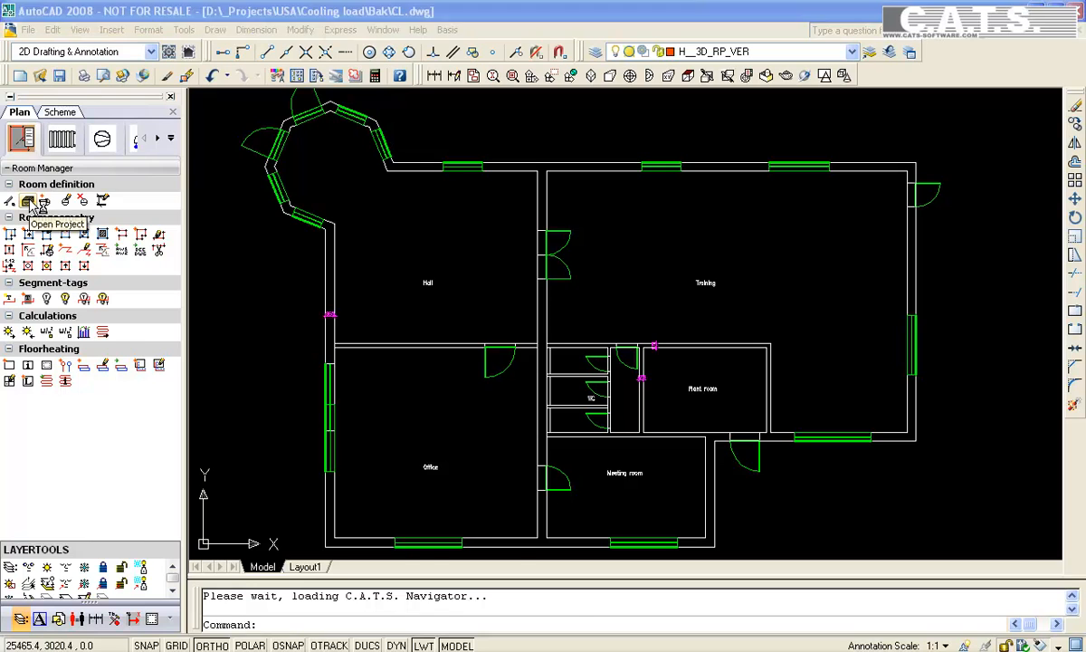
Open the project, show the External wall component library under Room areas and bring up its add options
click(29, 199)
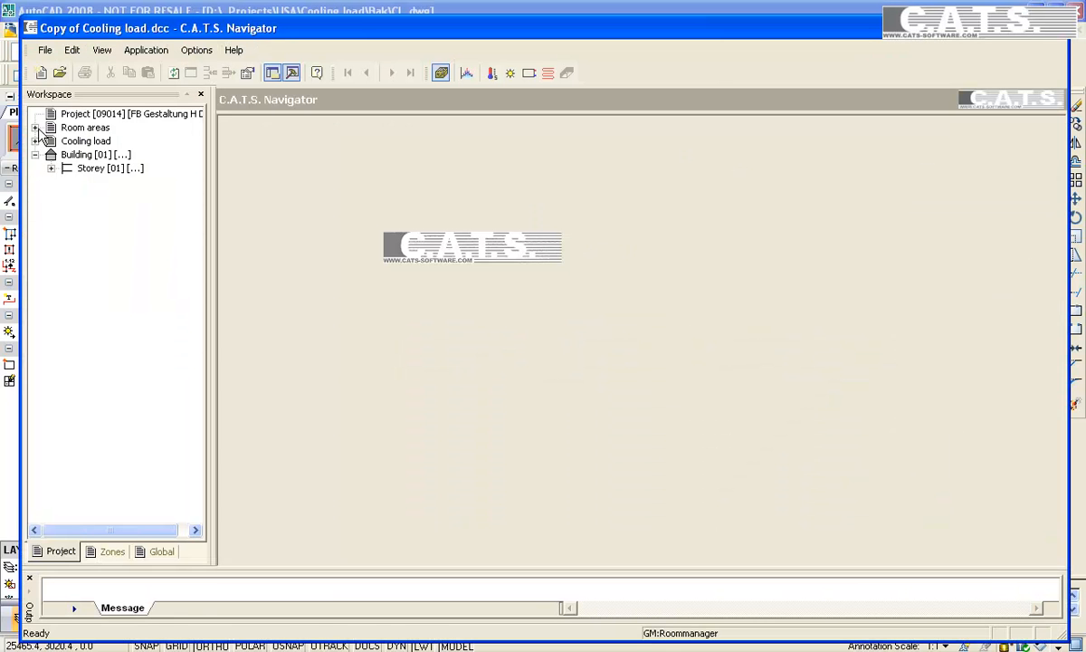
click(37, 127)
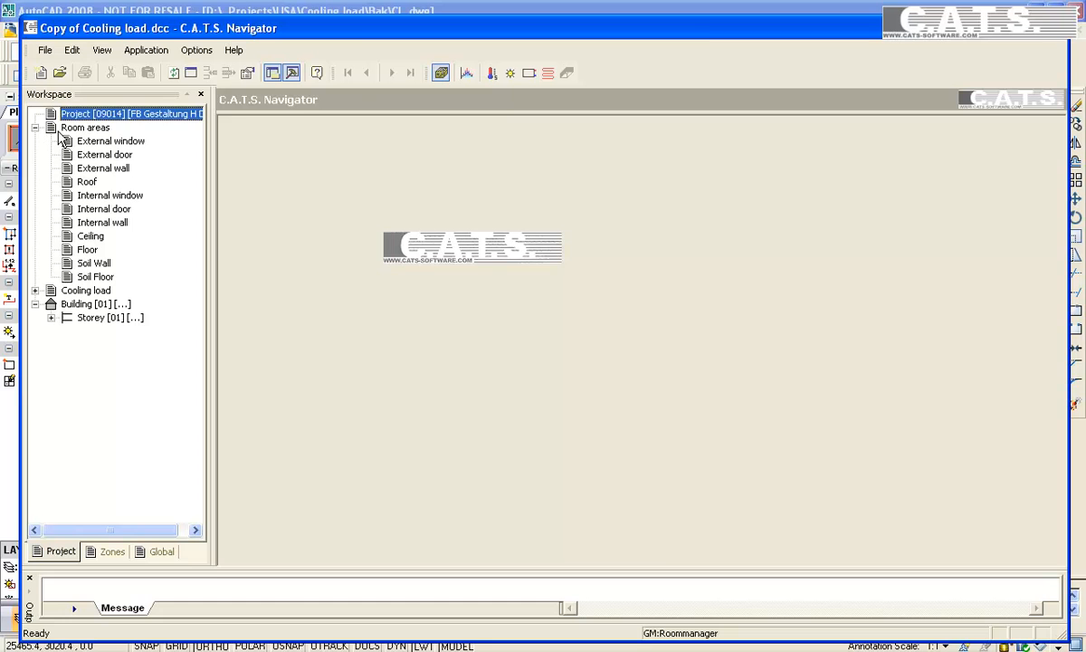
click(103, 166)
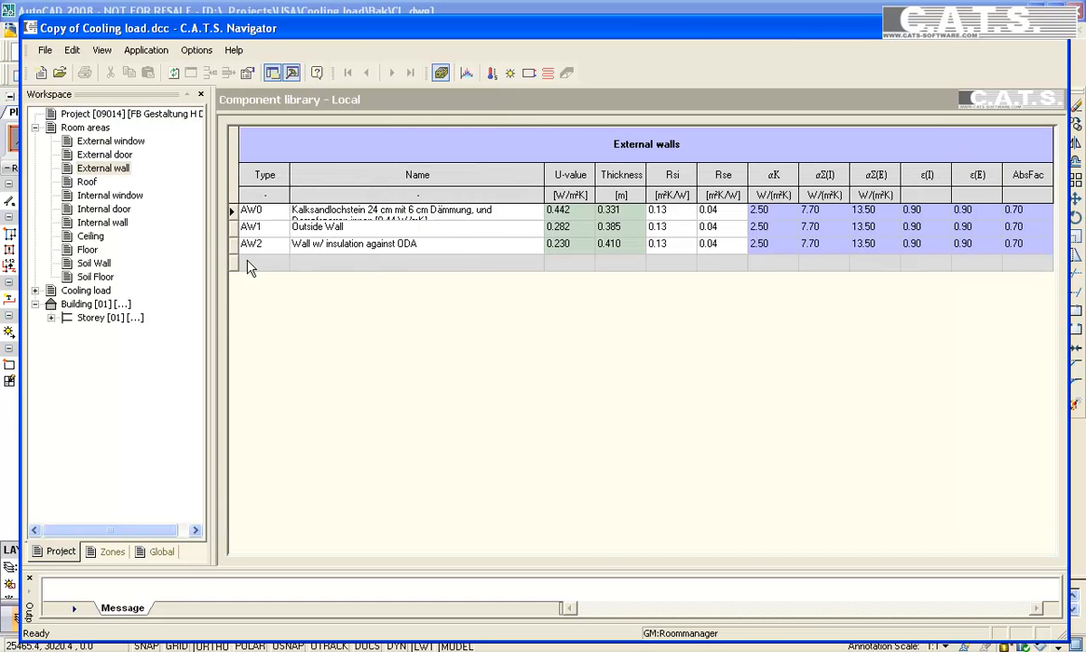
right_click(251, 264)
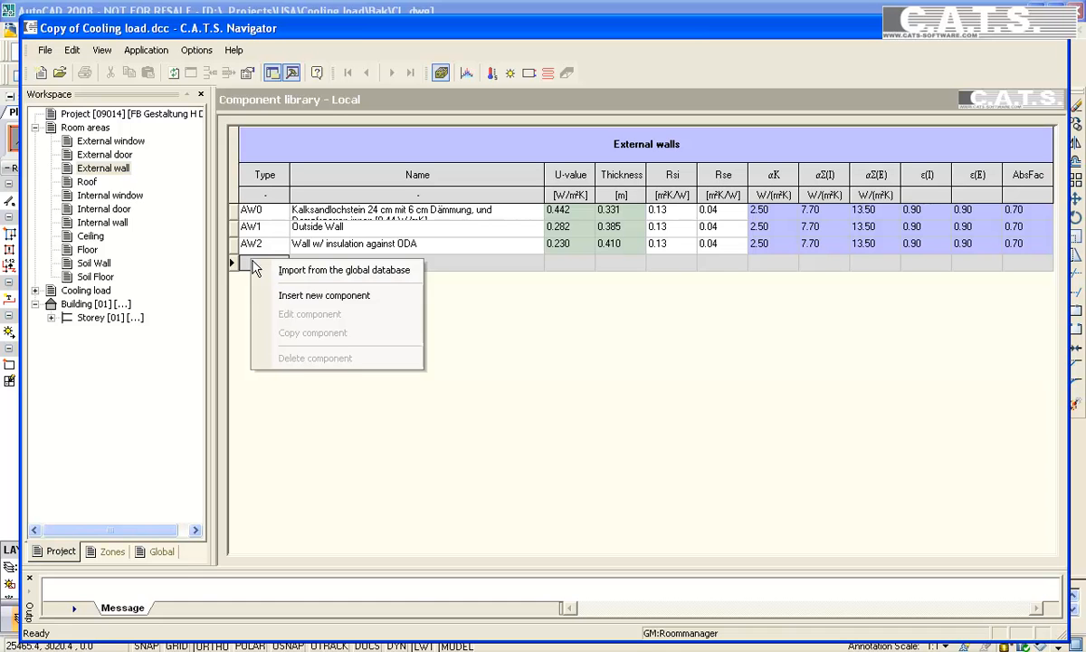
mouse_move(324, 295)
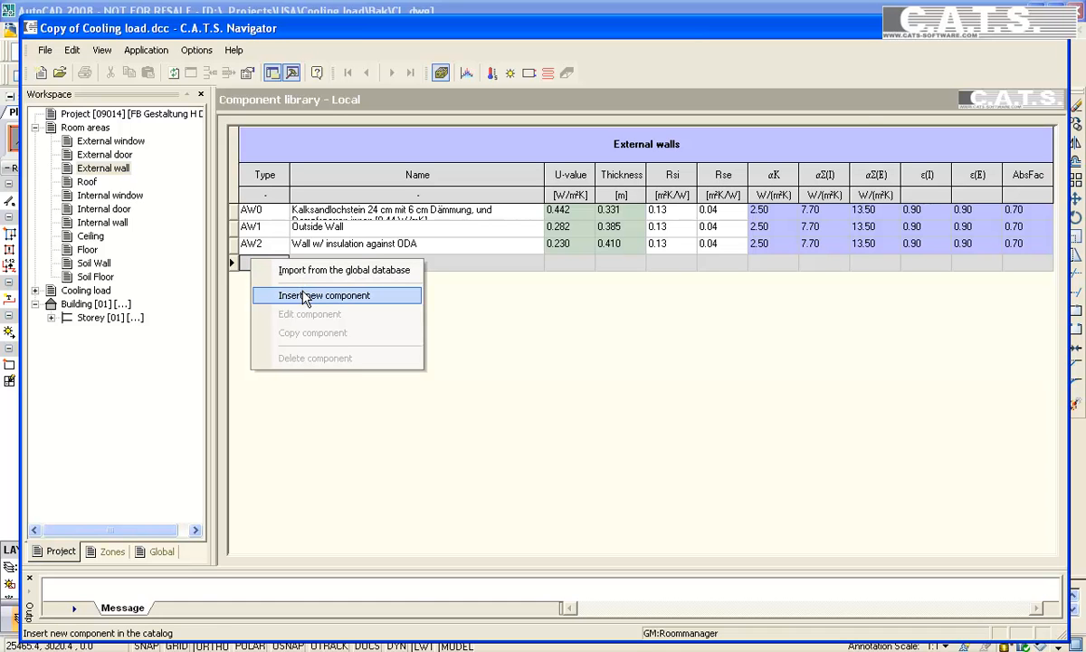
Insert a new component in group Außenwand Wärmedämmung außen, Vollziegel 24 cm with 12 cm insulation, described 'Outside wall'
click(324, 295)
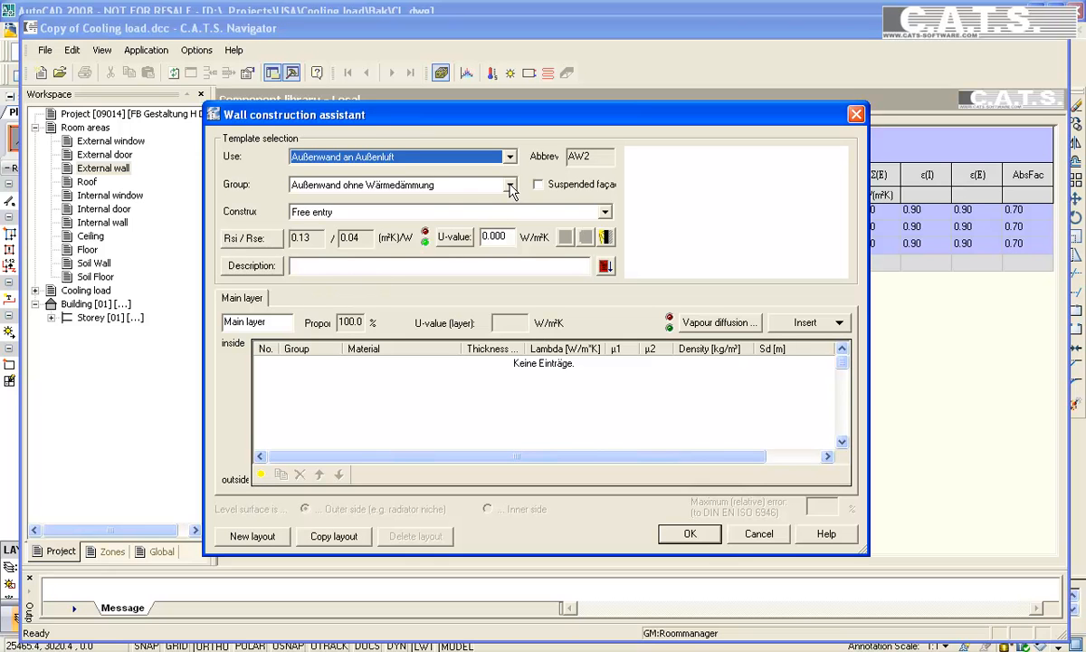
click(511, 184)
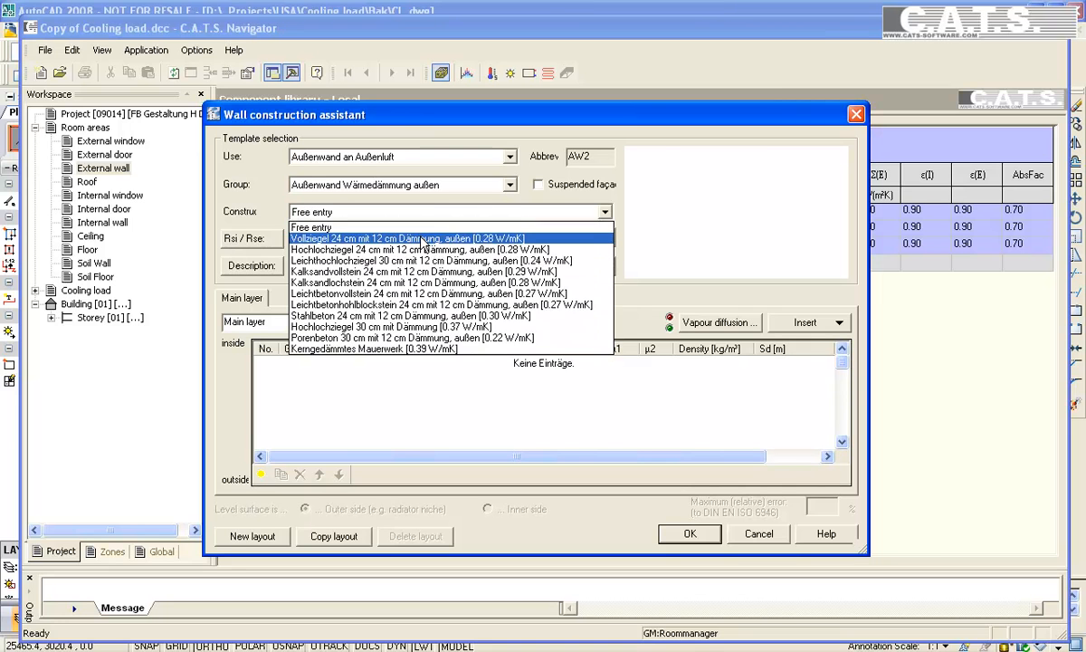
click(407, 239)
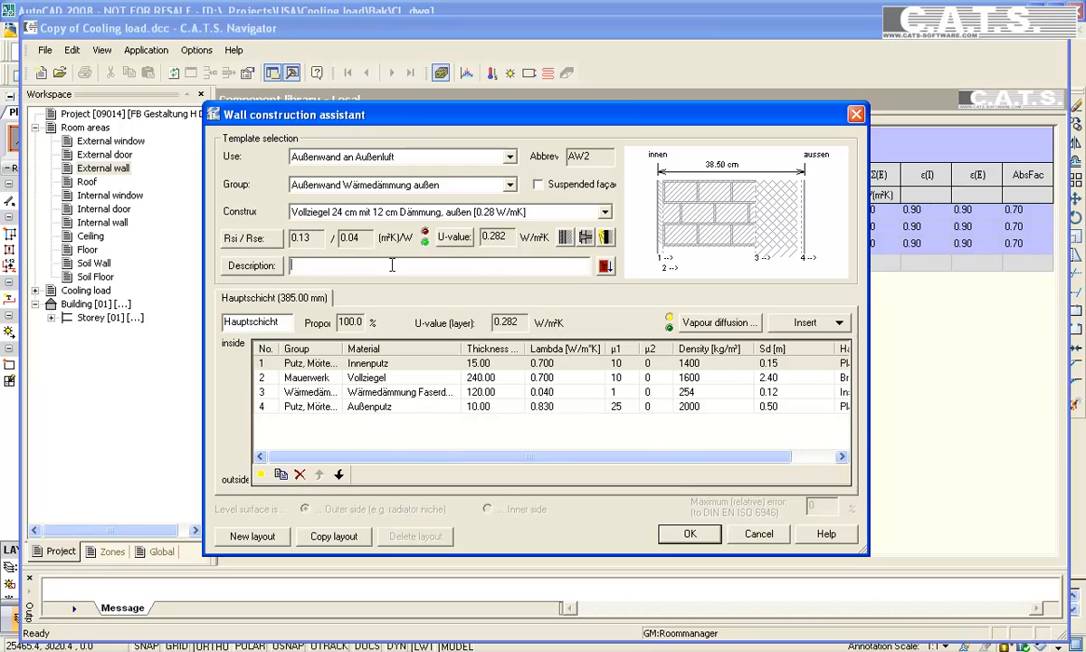
text(Outside)
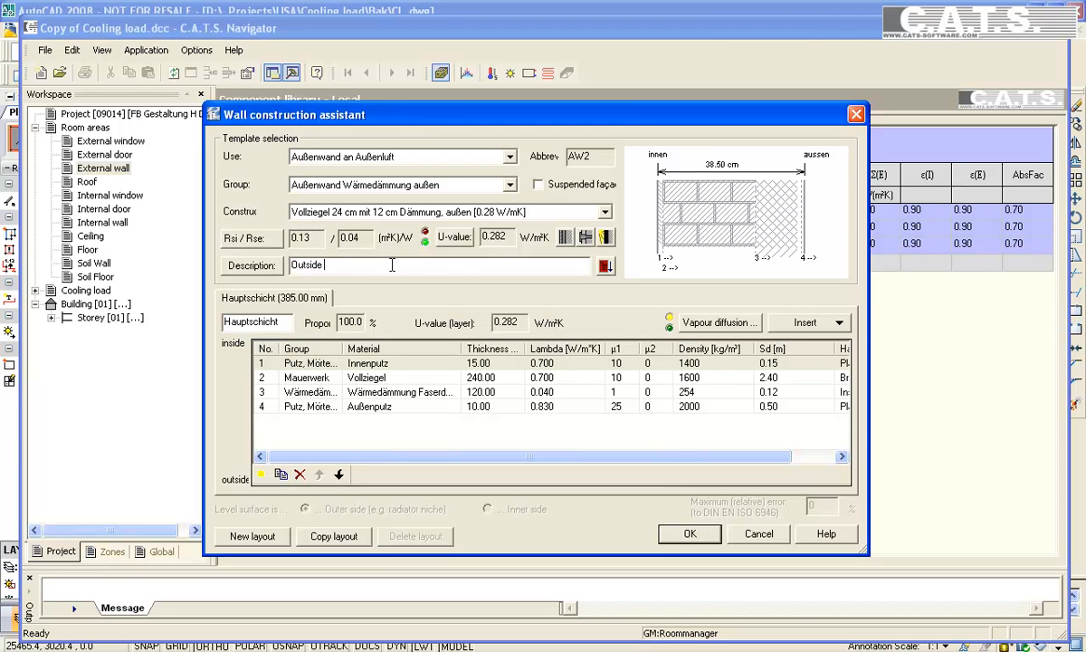
text(wall)
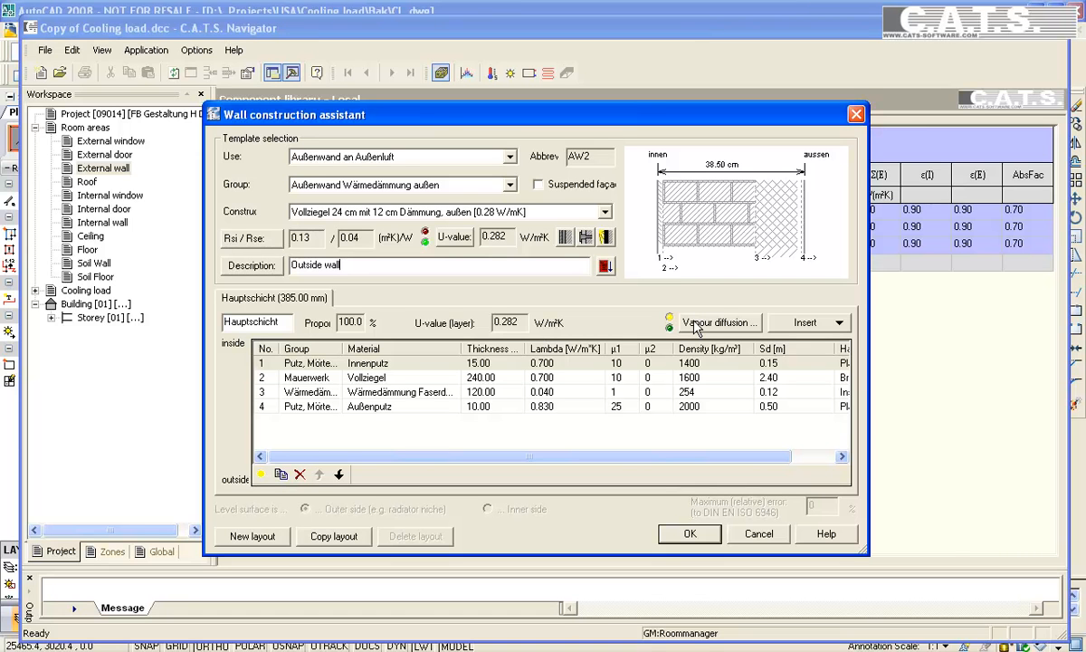
Run the vapour diffusion check for the new wall and view its Glaser diagram
click(719, 322)
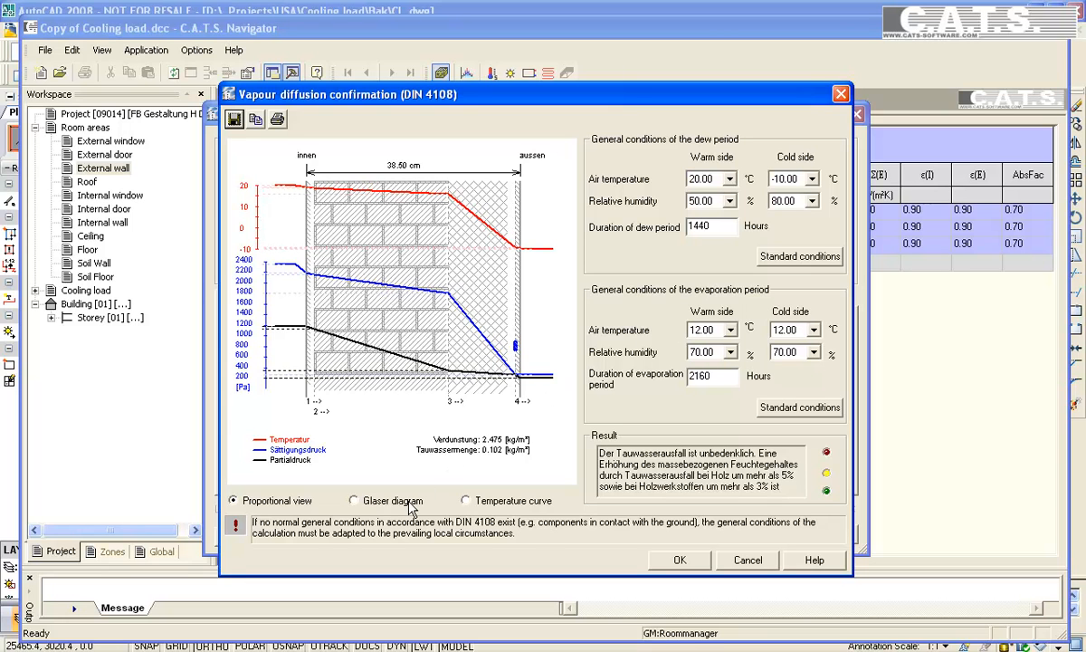
click(351, 500)
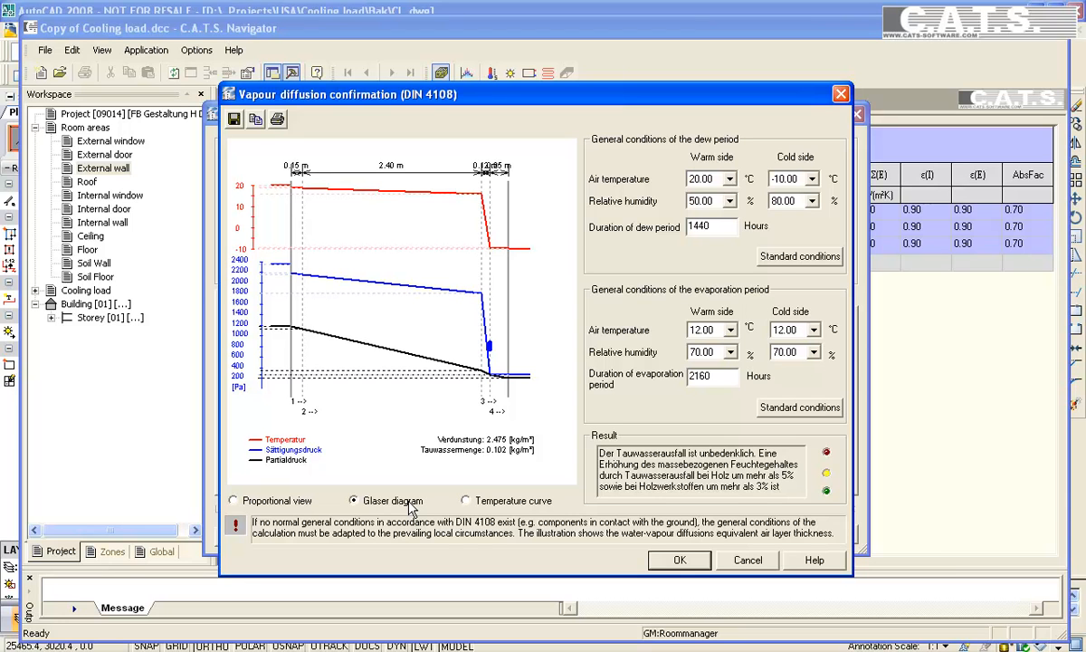
mouse_move(416, 509)
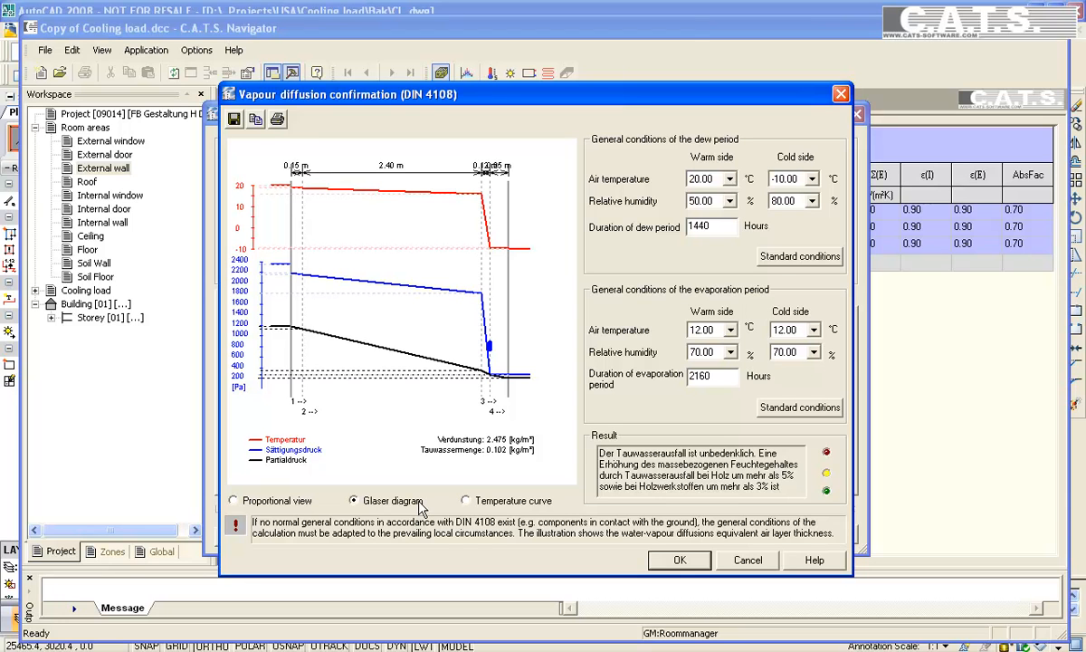
Switch the DIN 4108 check to the temperature curve, showing temperature factor 0.94 as adequate
click(464, 500)
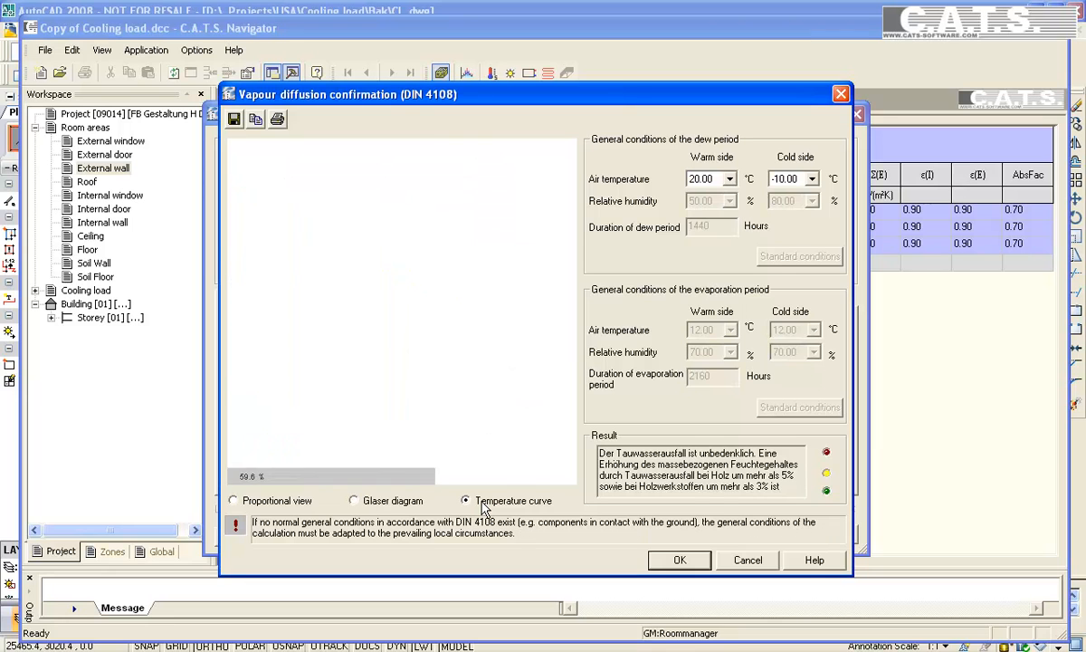
click(466, 499)
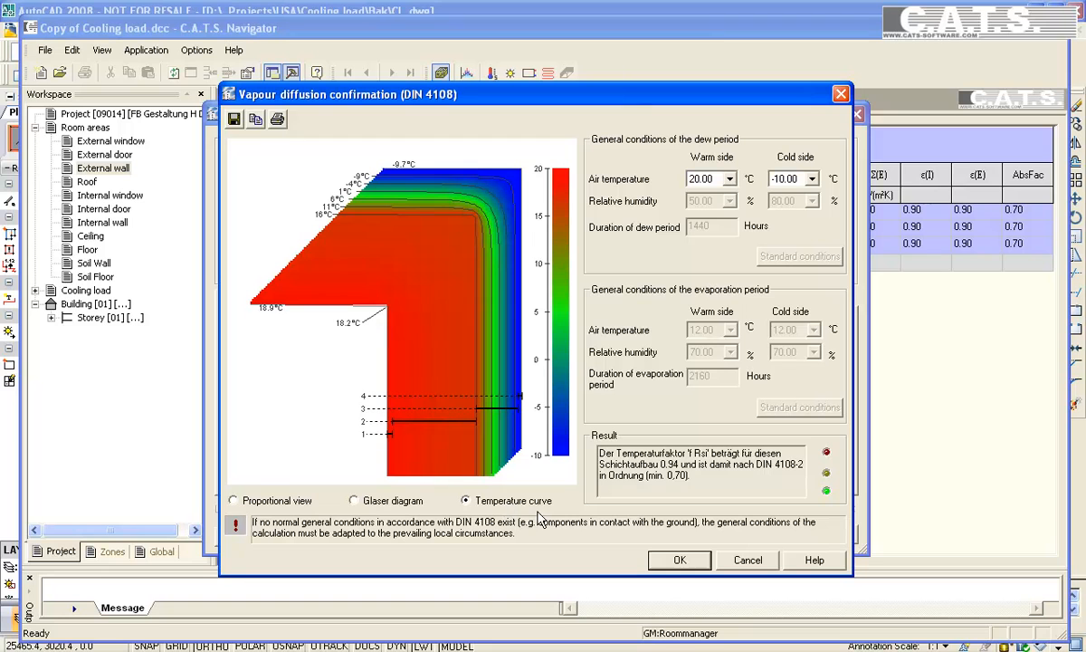
mouse_move(760, 554)
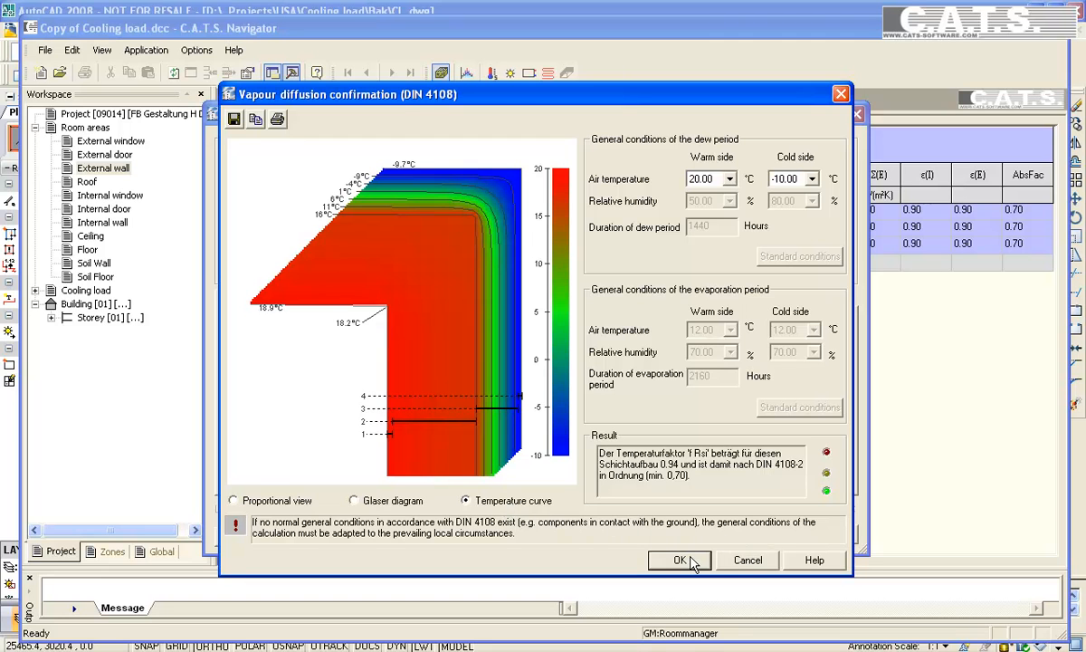
Confirm the vapour diffusion check and the wall assistant, adding Outside wall AW2 to the library
click(681, 559)
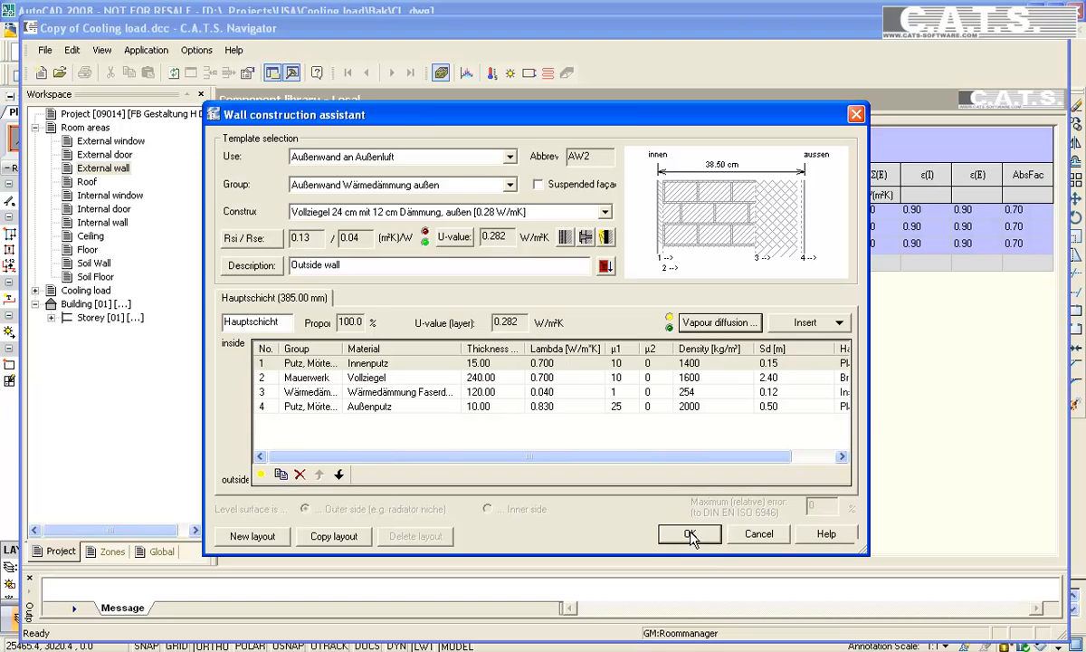
click(689, 532)
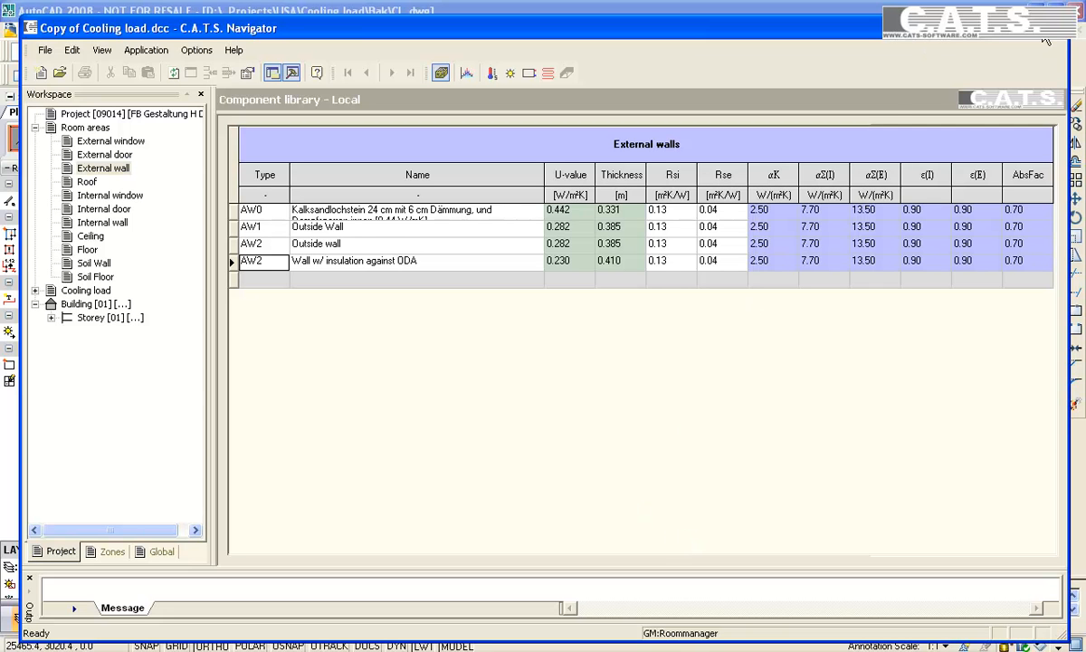
mouse_move(1065, 43)
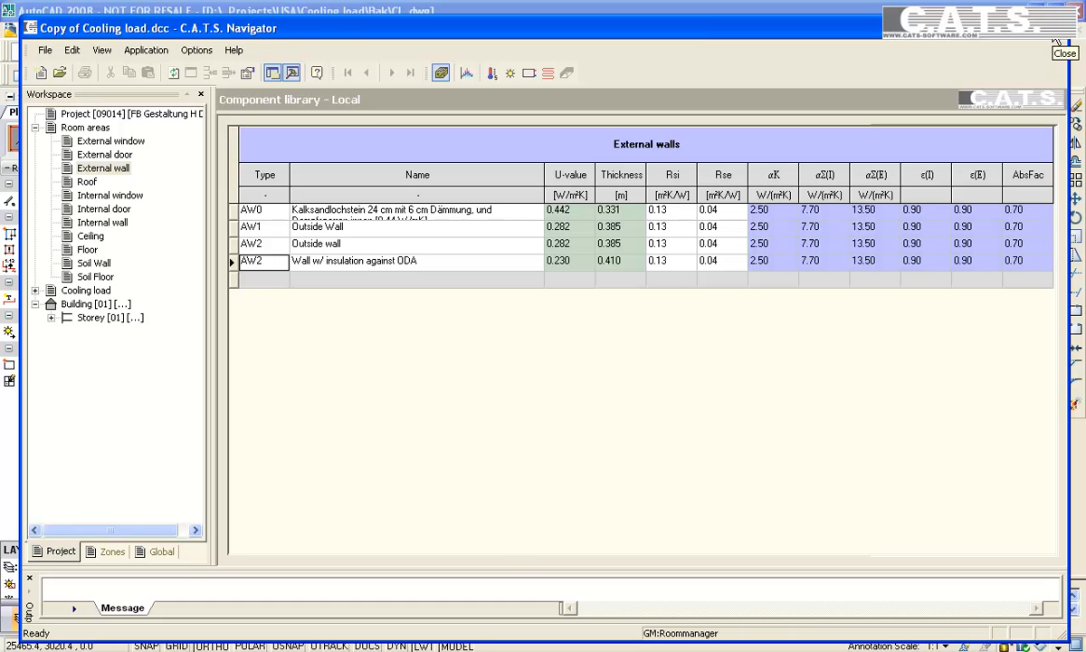
Close the C.A.T.S. Navigator window to return to the floor plan
click(1064, 52)
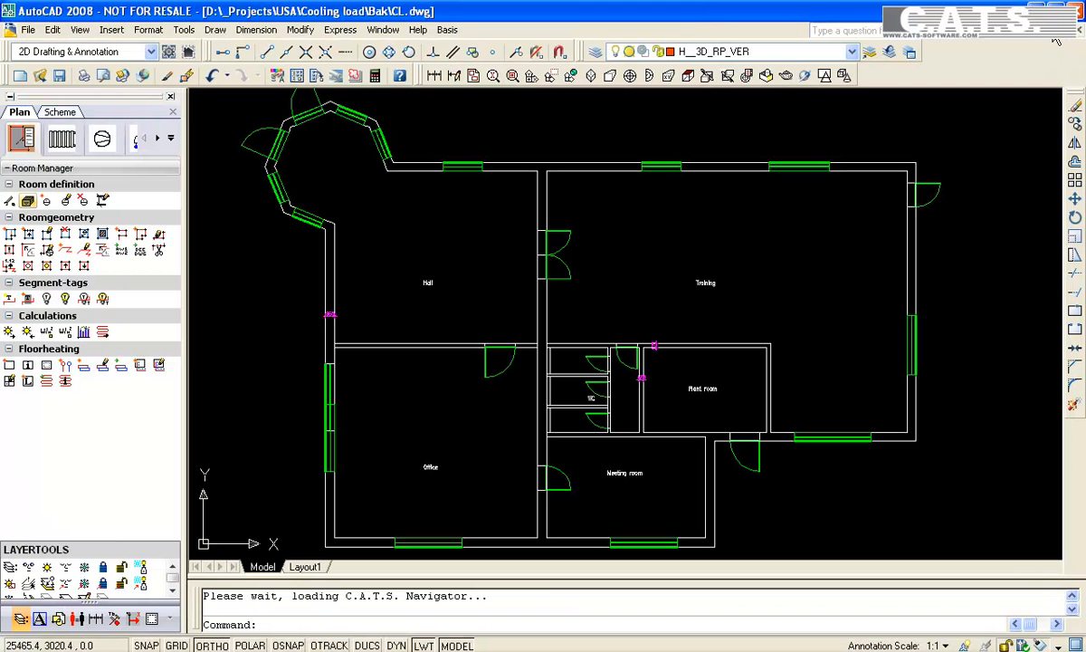
mouse_move(586, 192)
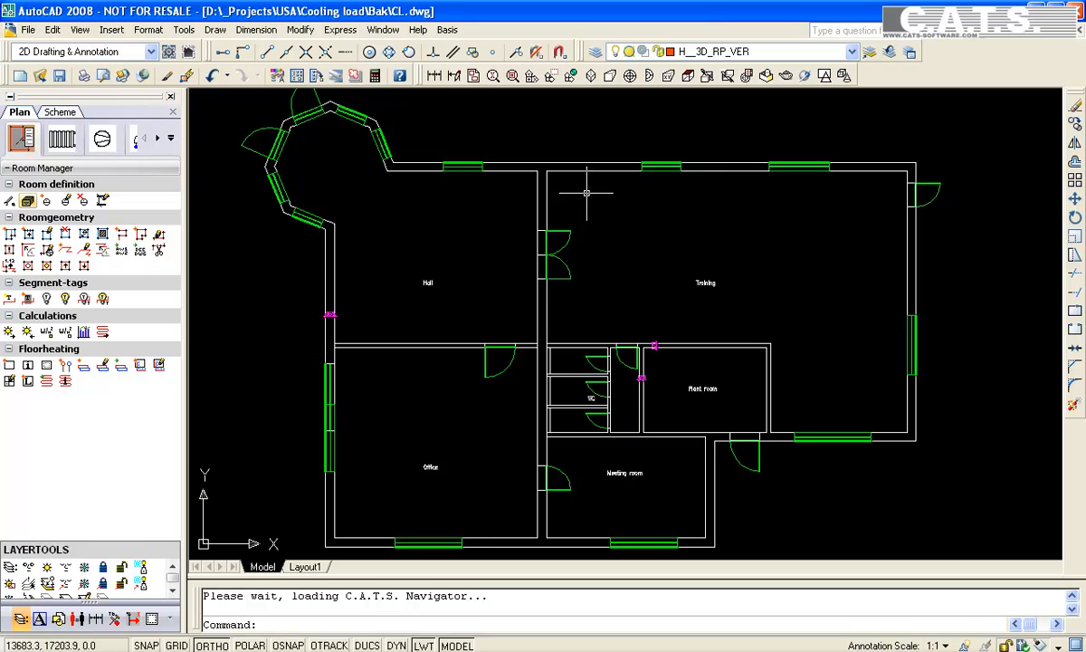
mouse_move(261, 262)
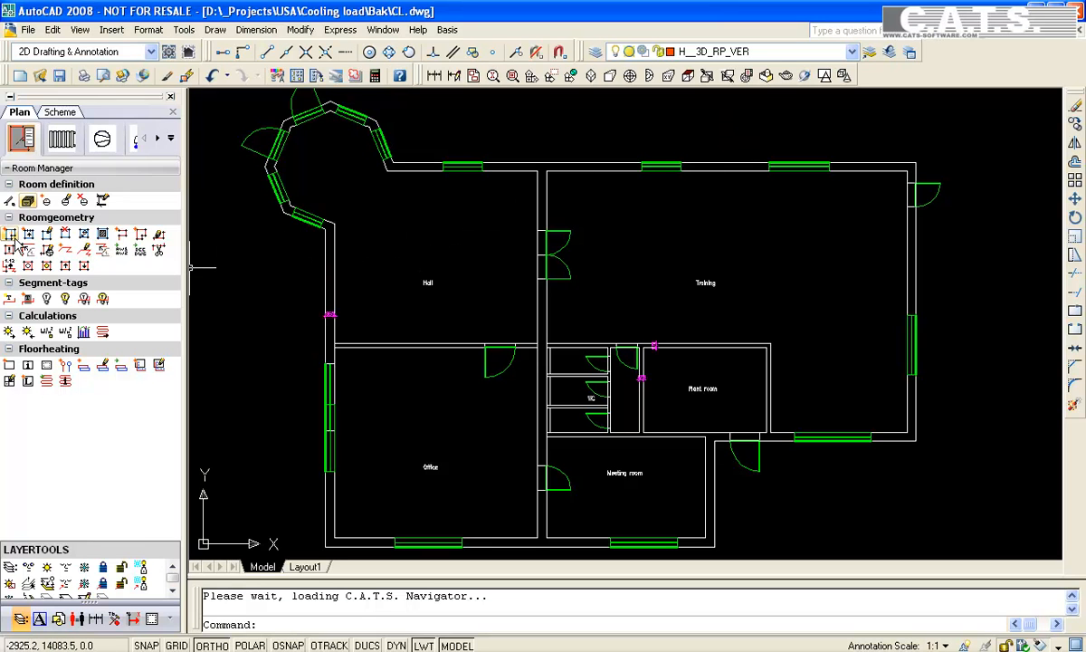
Start Draw wall and choose component AW2, Wall w/ insulation against ODA, U-value 0.23, 0.41 m
click(11, 234)
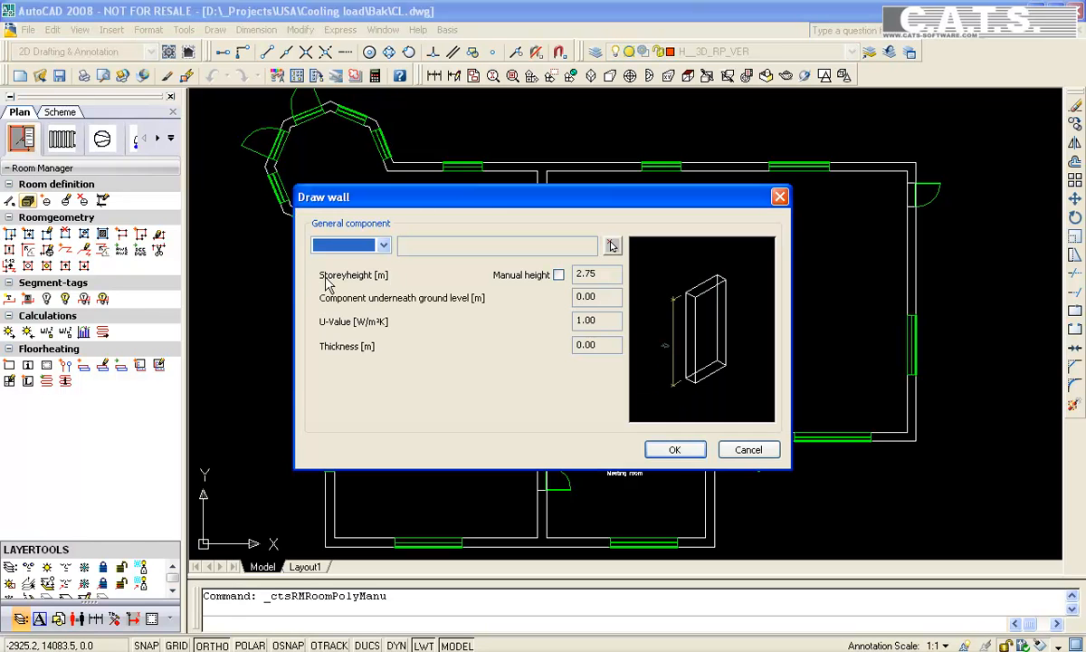
click(380, 246)
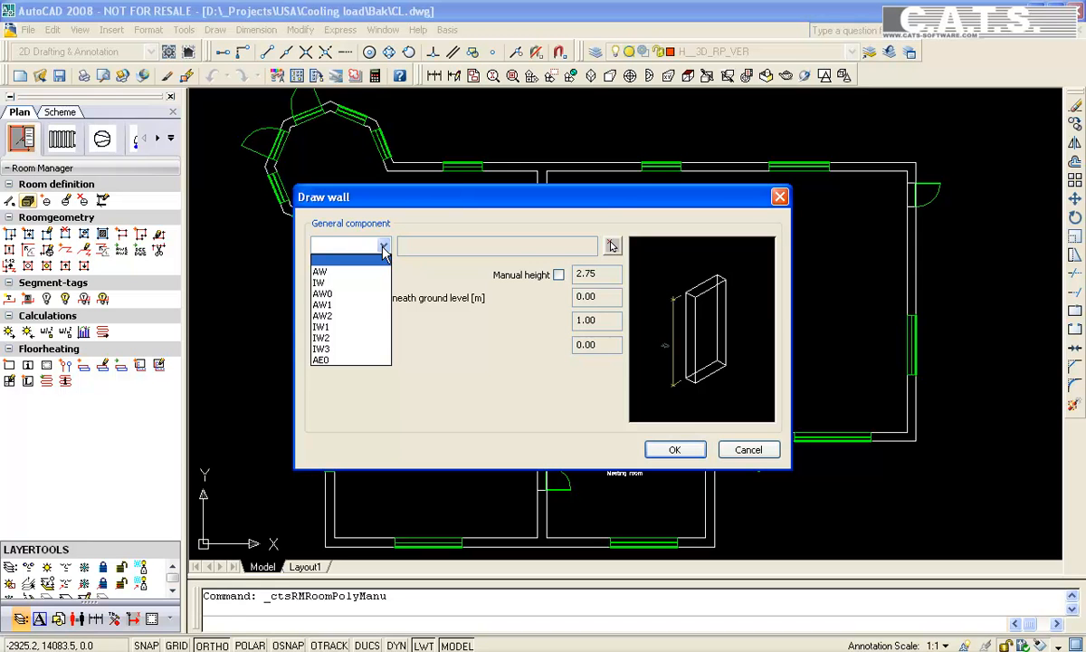
click(322, 315)
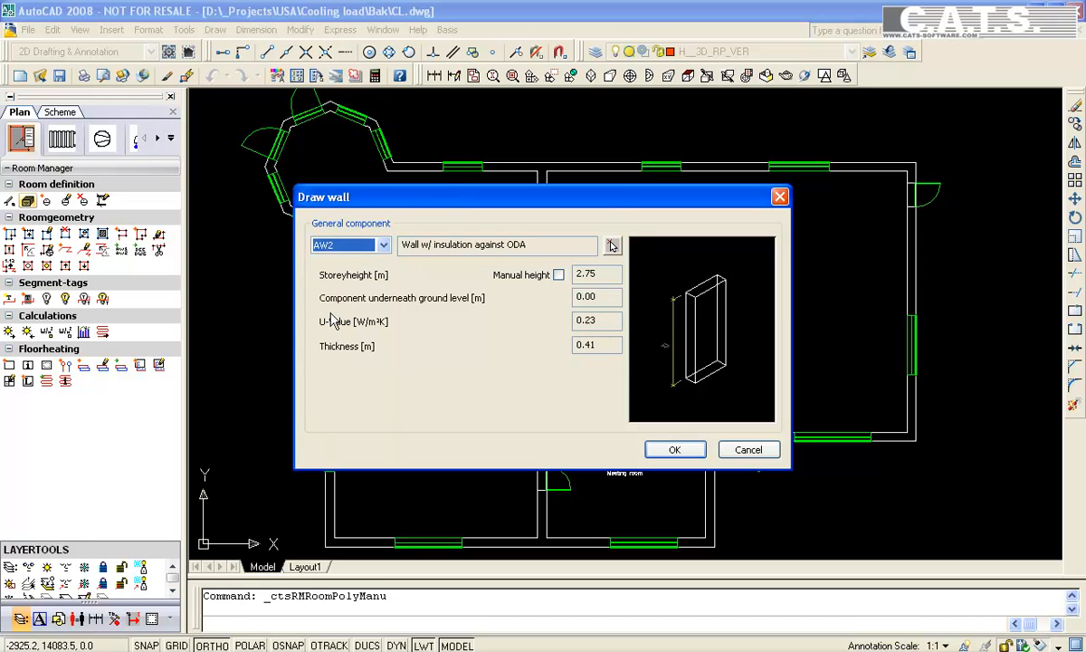
mouse_move(611, 436)
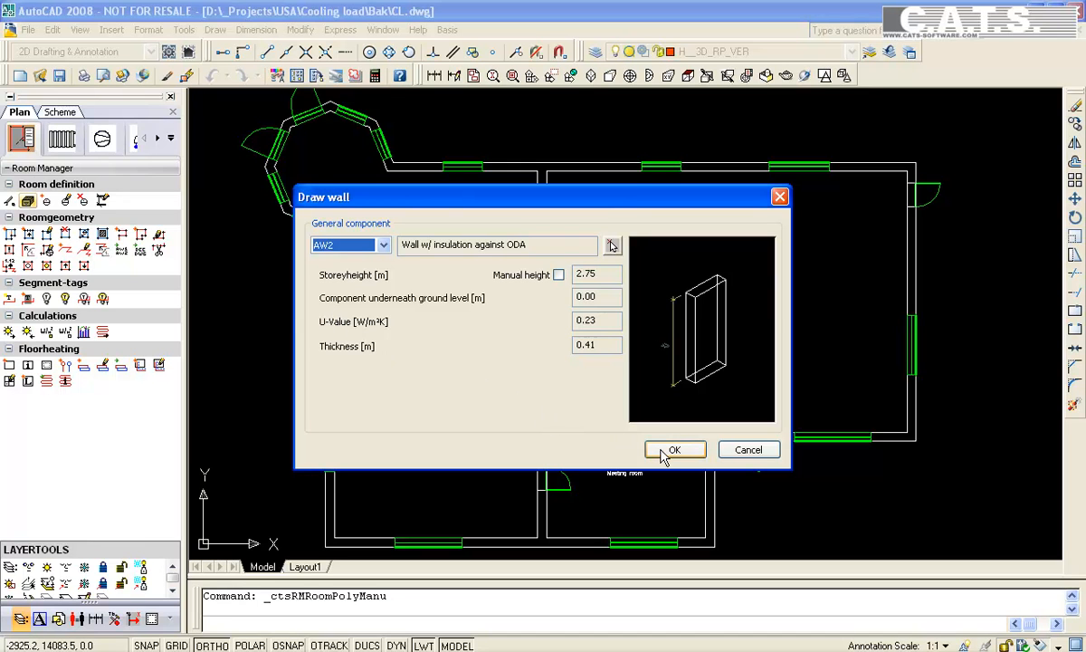
Trace the AW2 exterior wall around the building outline and restart the Draw wall command
click(673, 449)
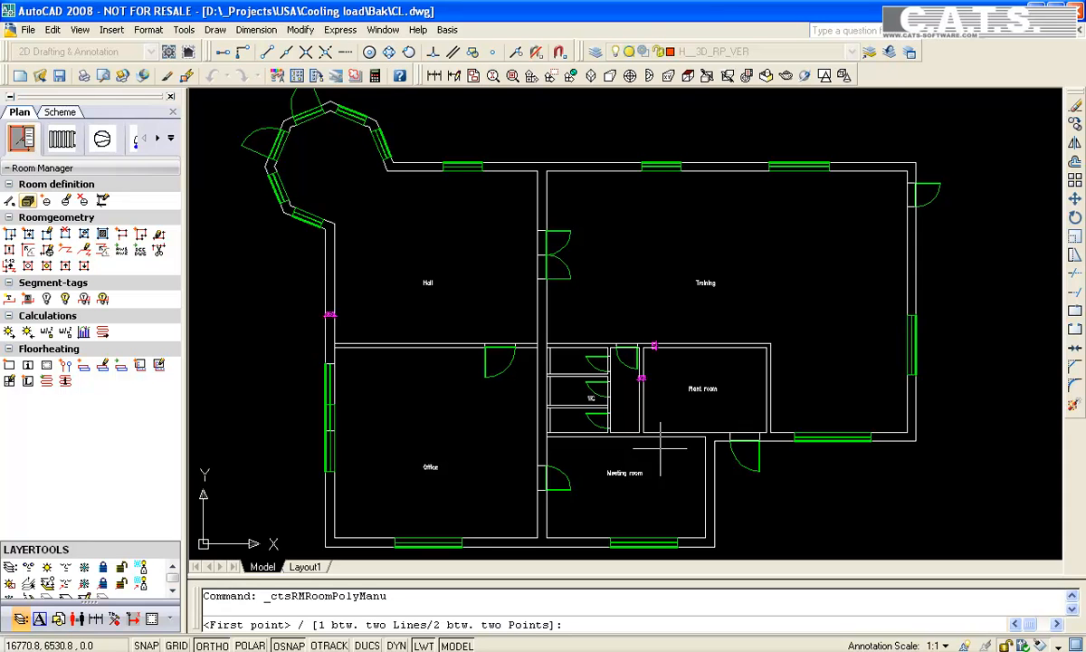
mouse_move(360, 510)
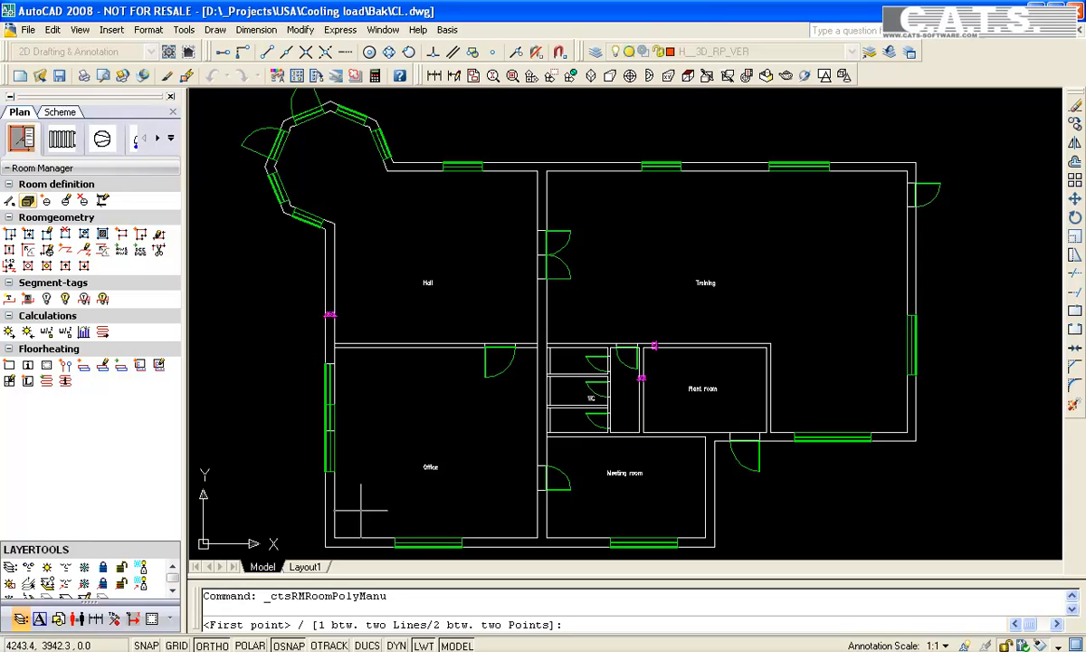
mouse_move(326, 547)
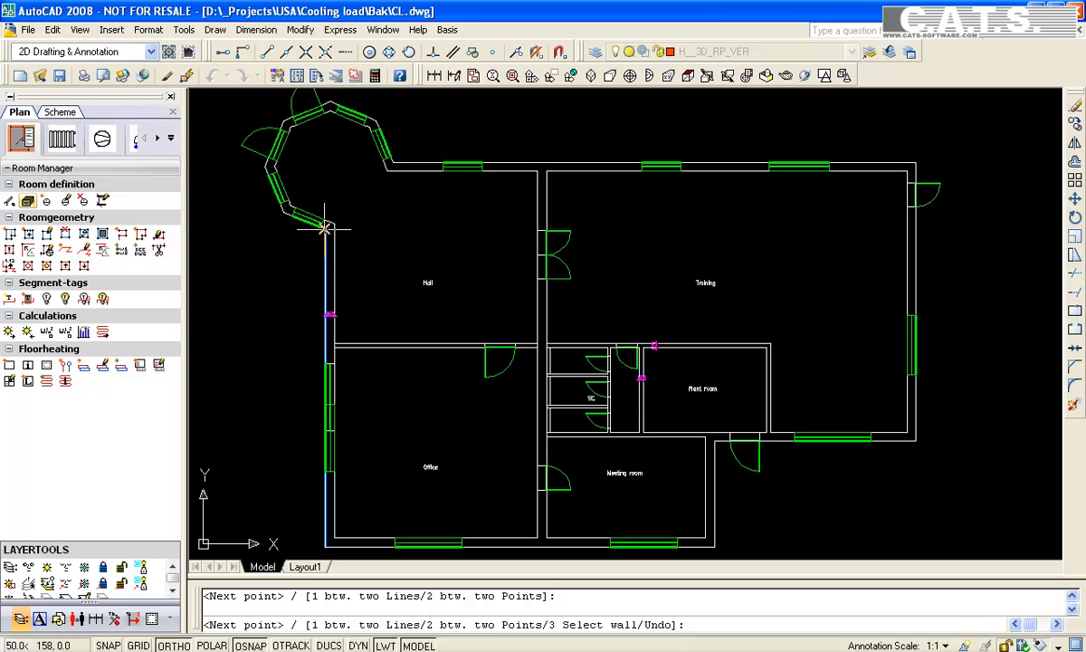
mouse_move(282, 213)
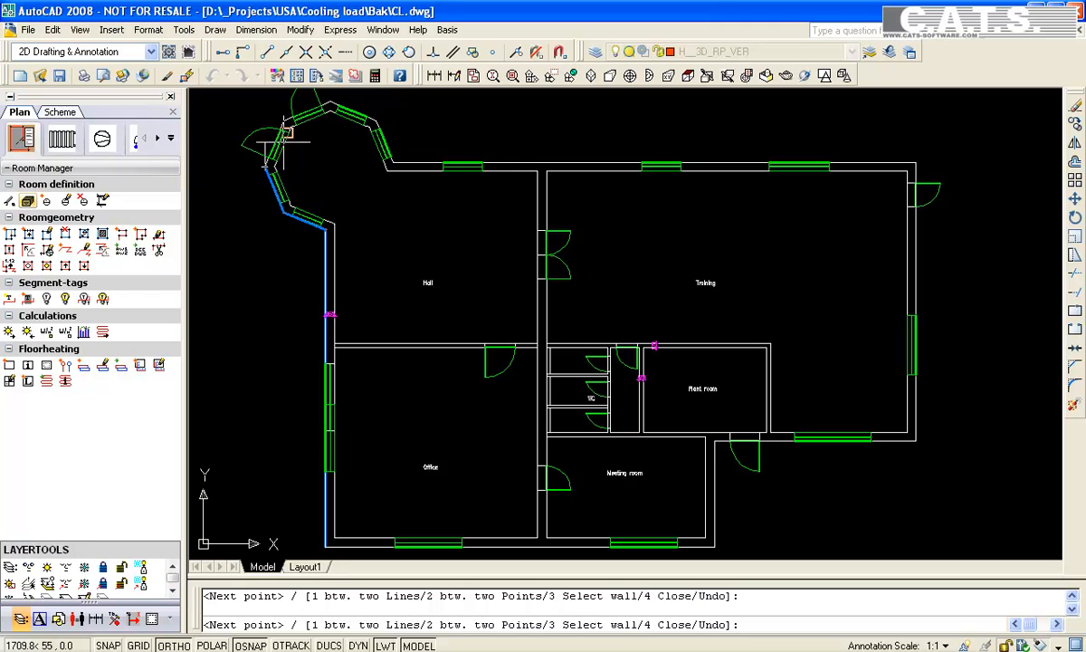
mouse_move(318, 106)
text(4)
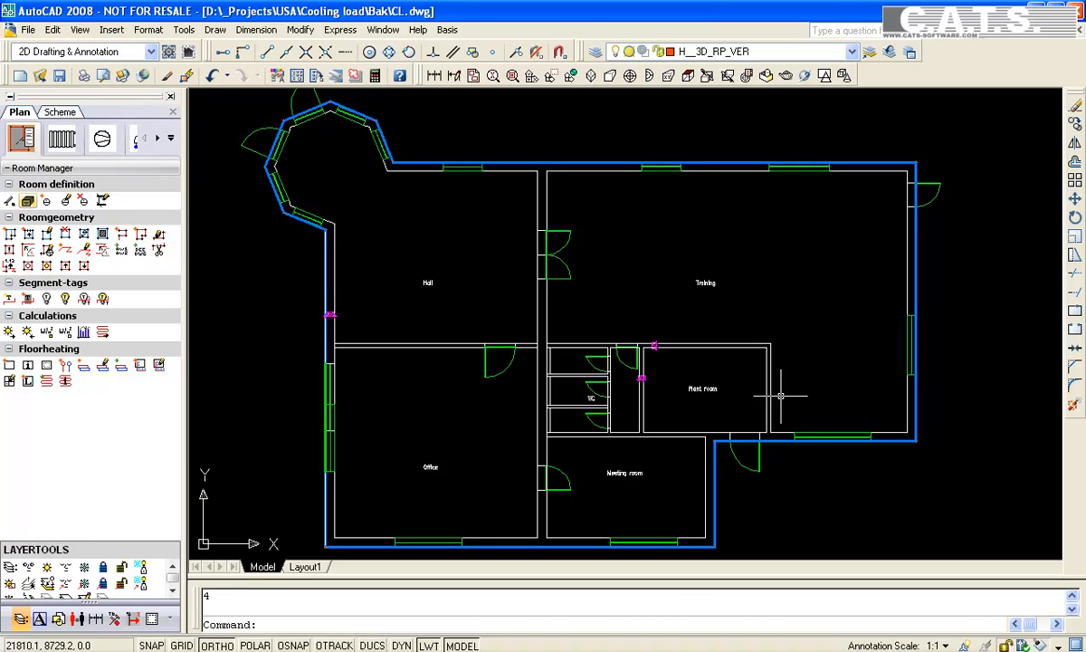
mouse_move(780, 396)
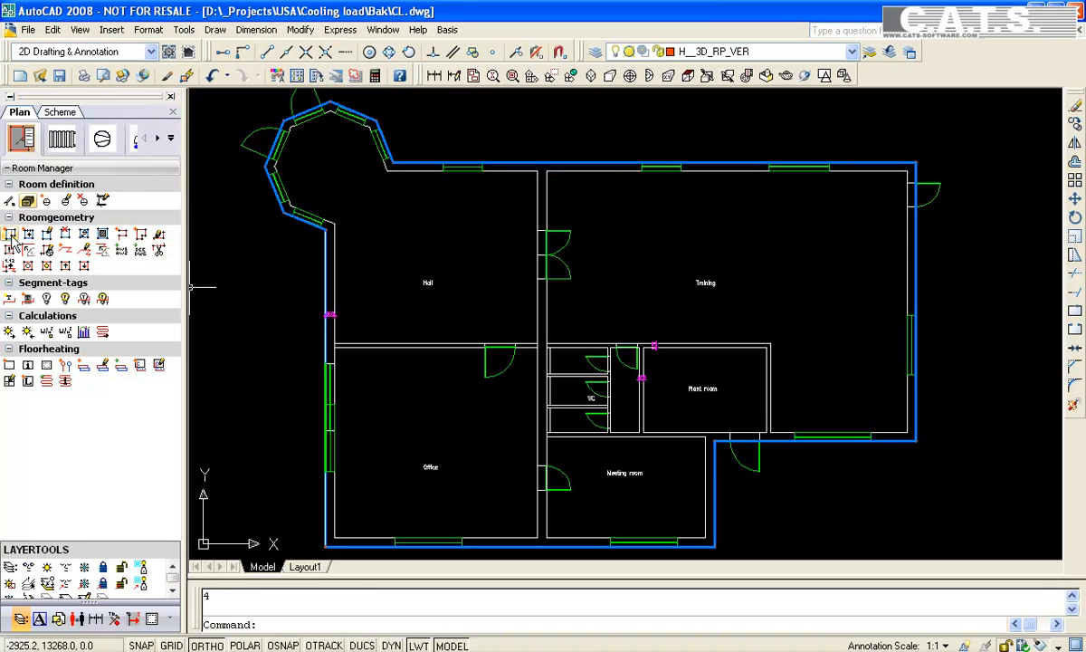
click(11, 233)
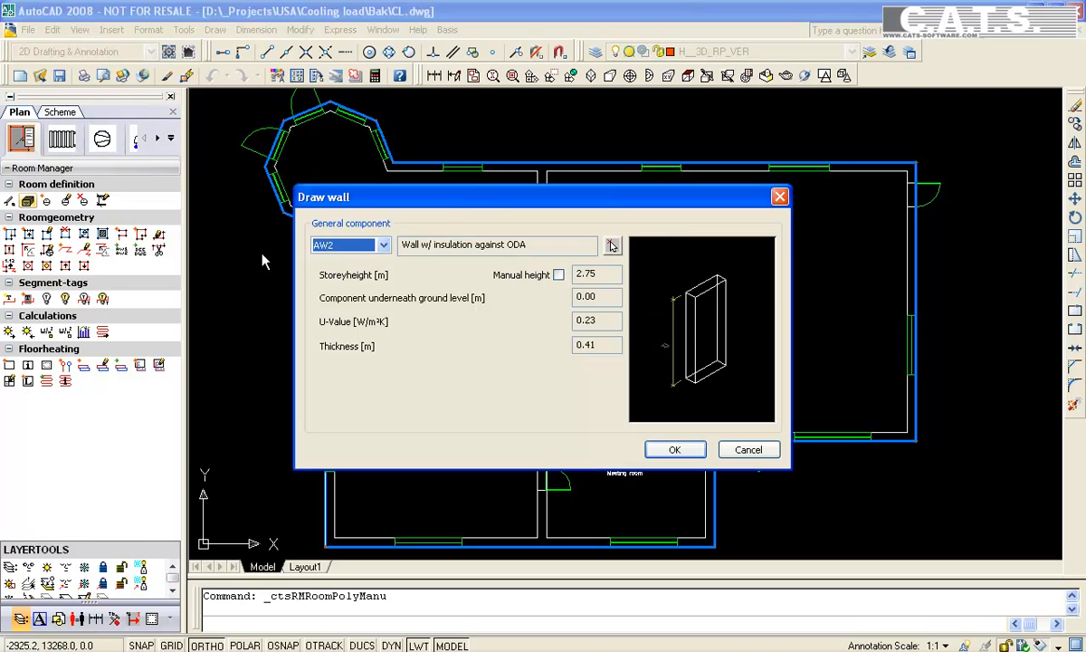
Try IW1 and IW2, then settle on IW3, Inside wall 11,5 cm, U-value 3.00, thickness 0.12
click(382, 246)
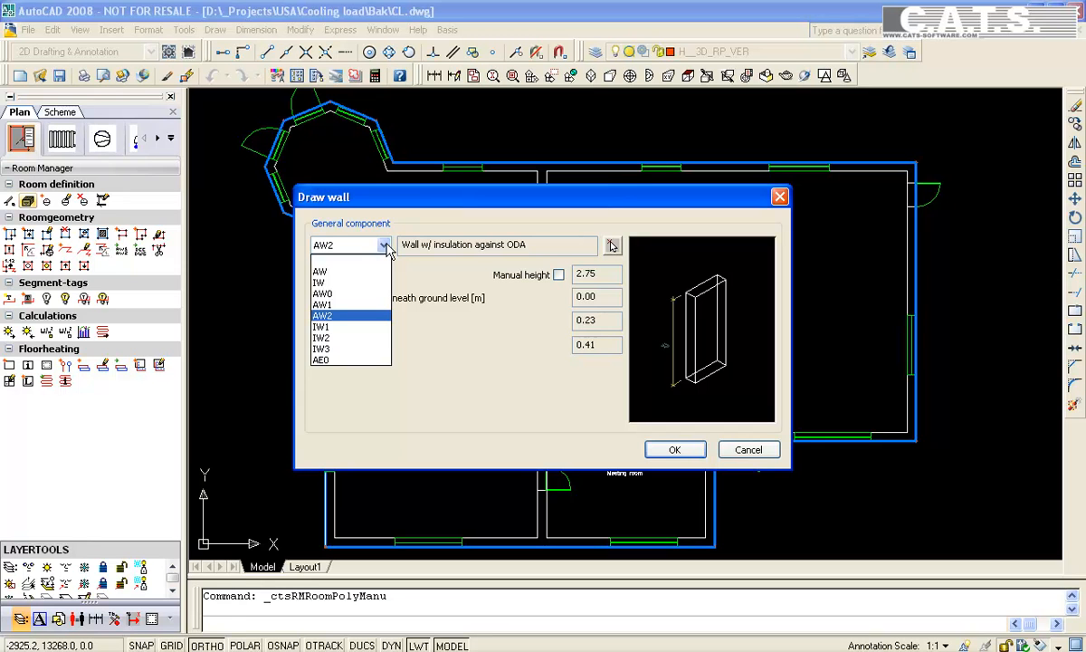
click(322, 326)
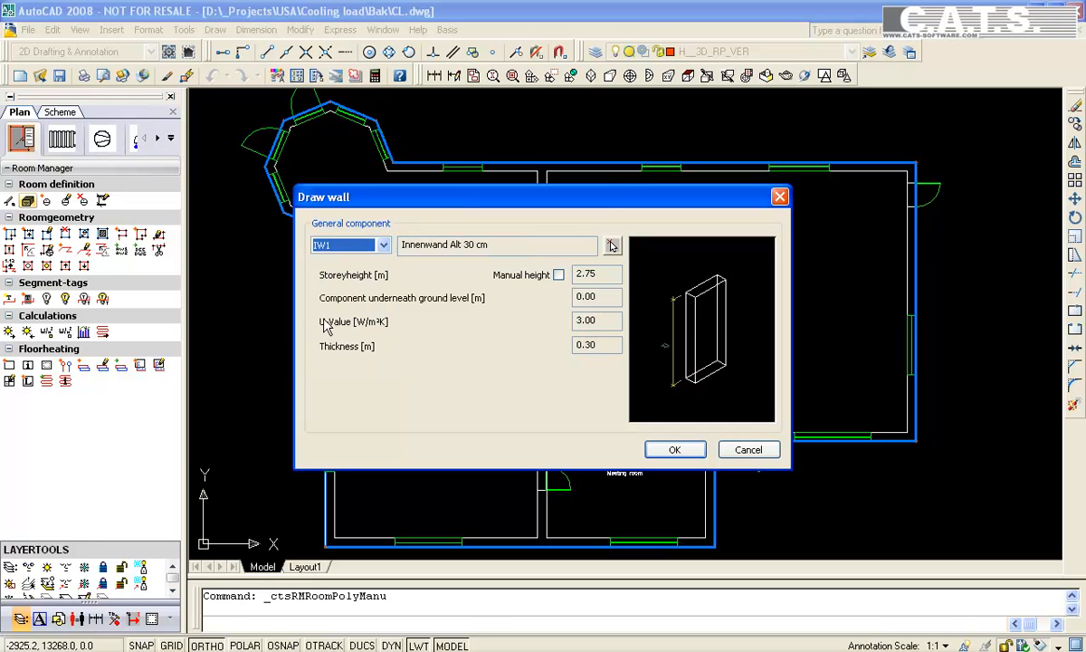
click(380, 244)
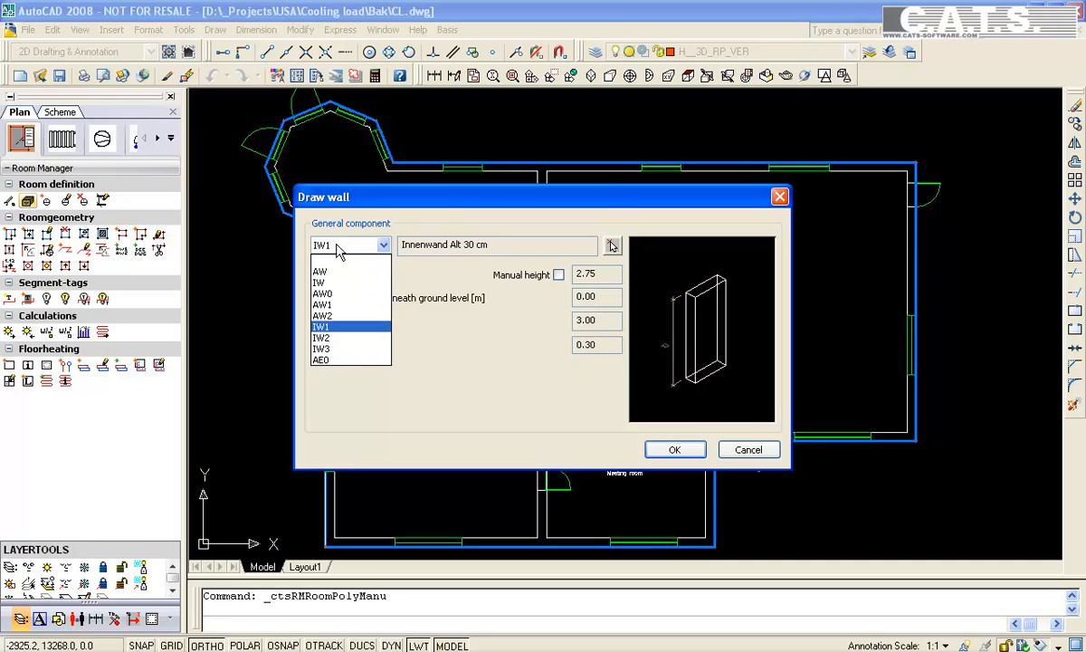
click(322, 325)
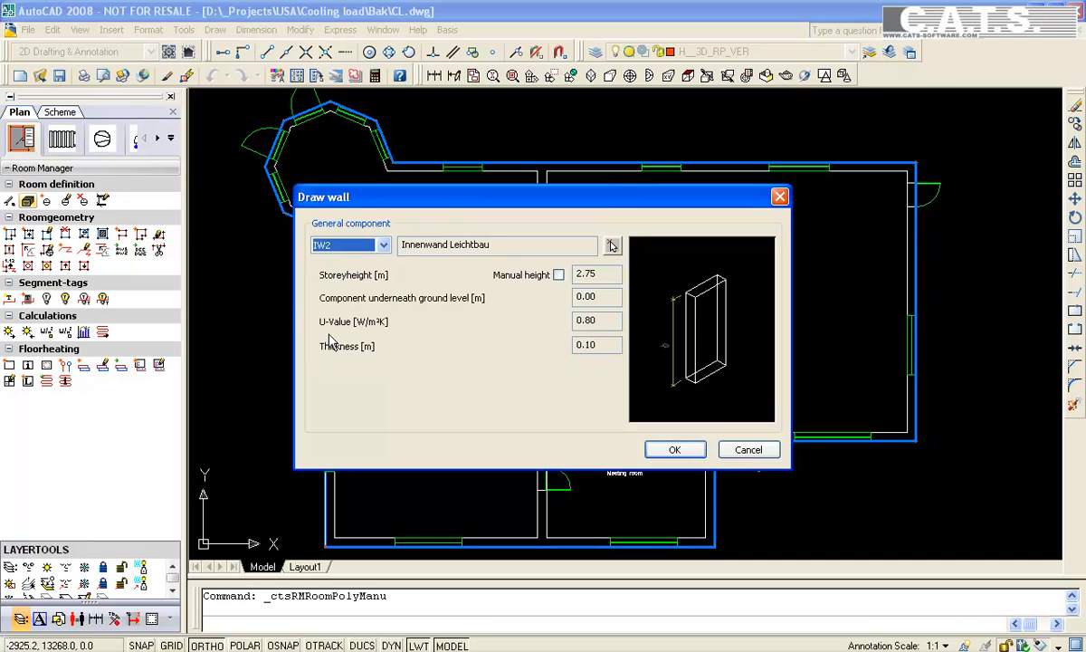
click(380, 245)
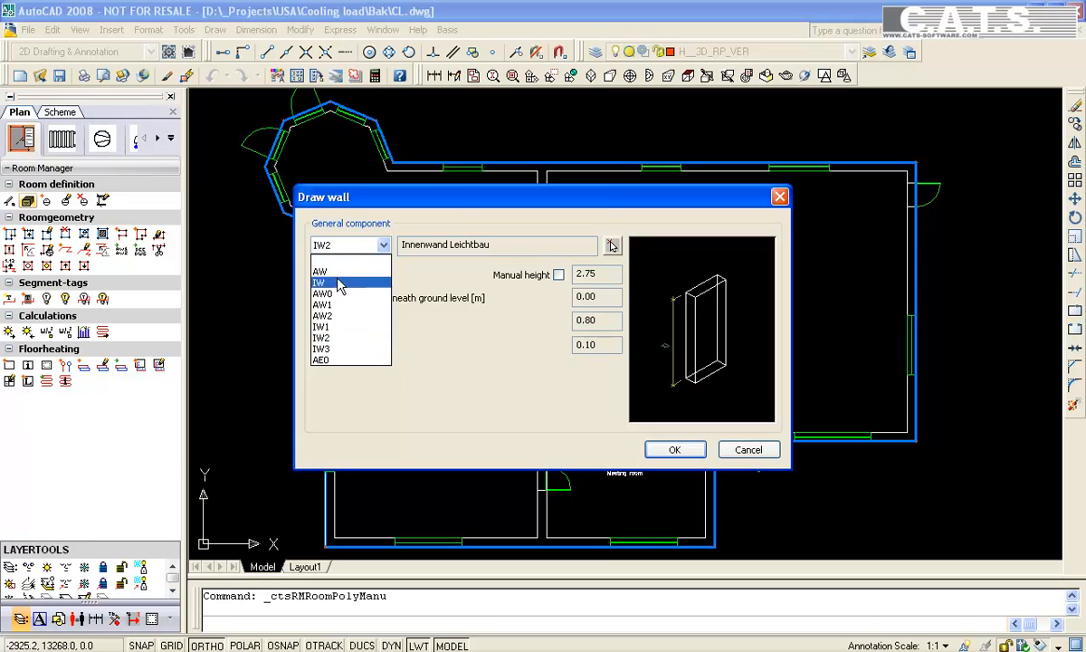
click(323, 347)
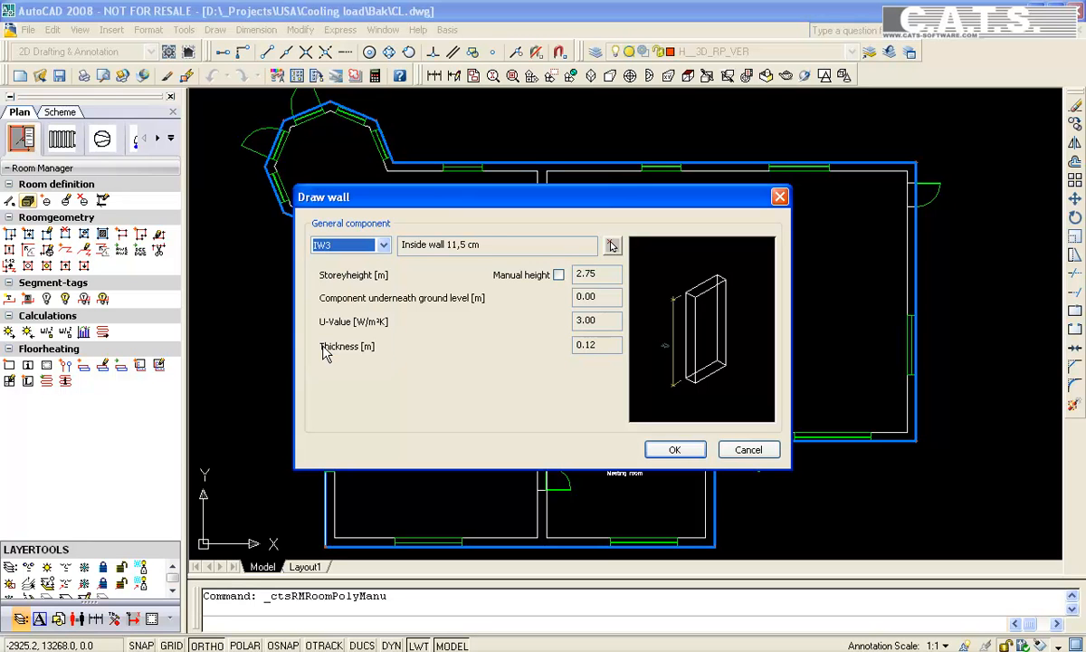
mouse_move(523, 412)
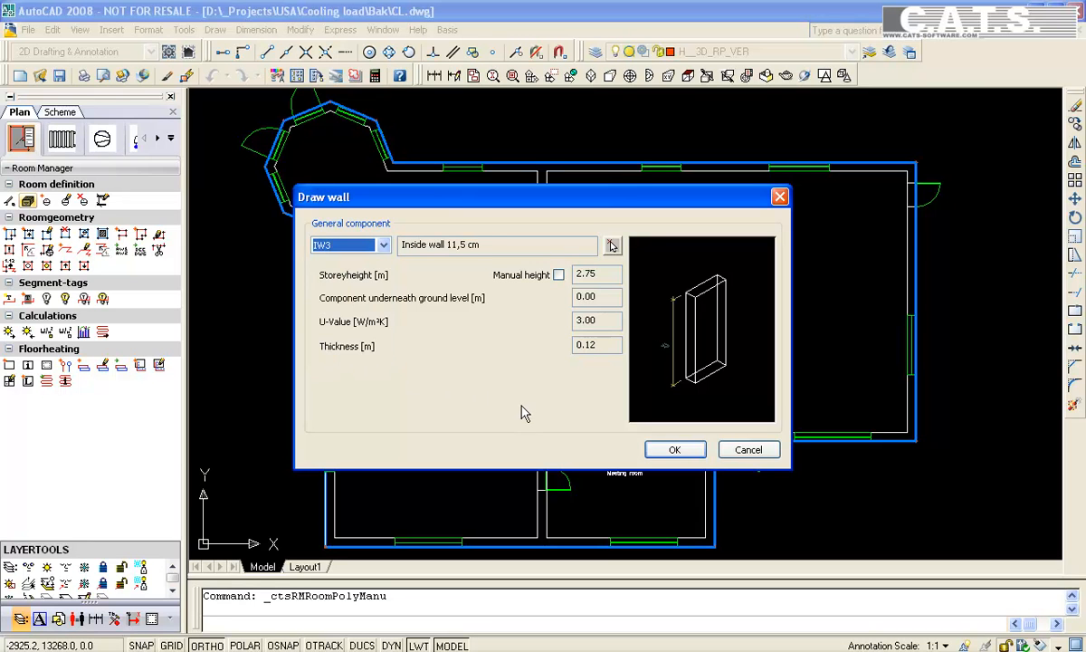
mouse_move(704, 424)
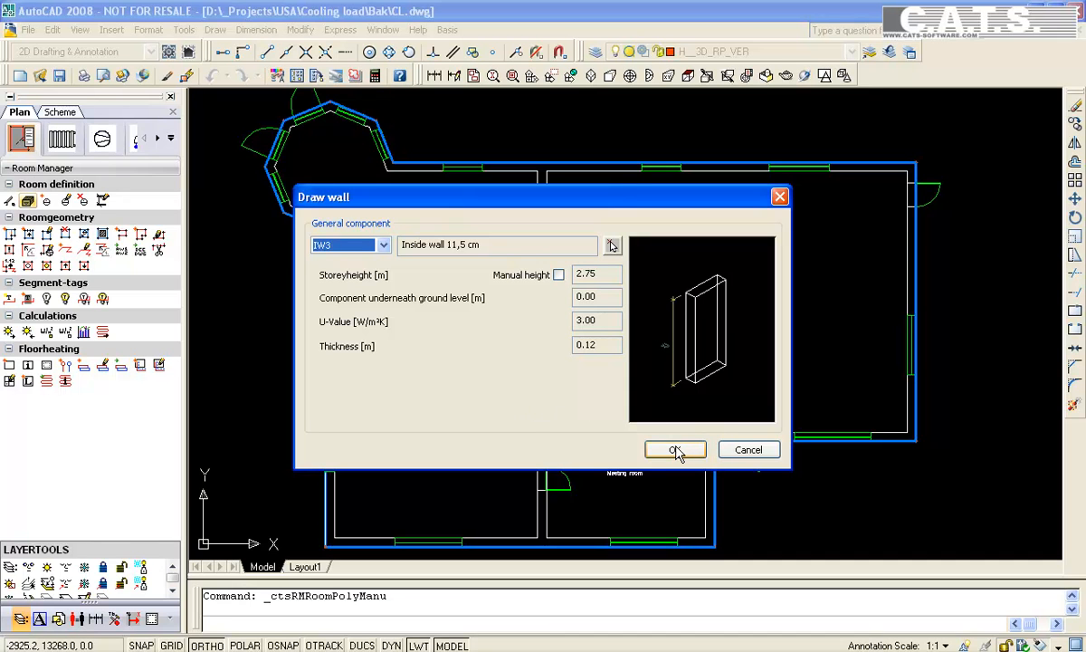
Draw the IW3 inside walls between pairs of existing lines around the WC and Plant room
click(673, 449)
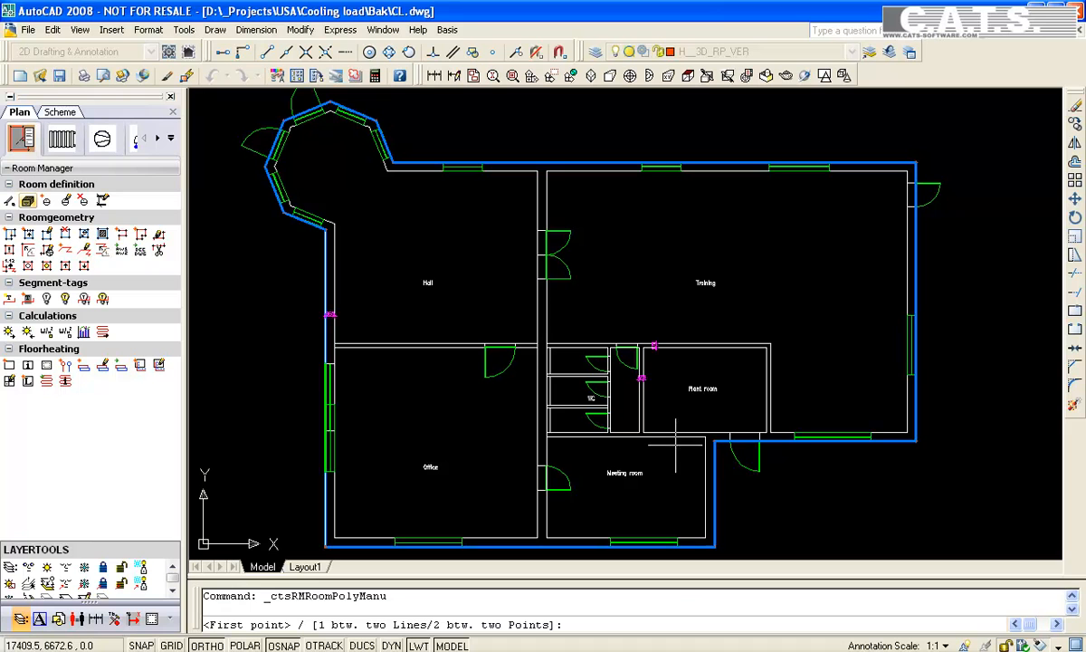
mouse_move(378, 370)
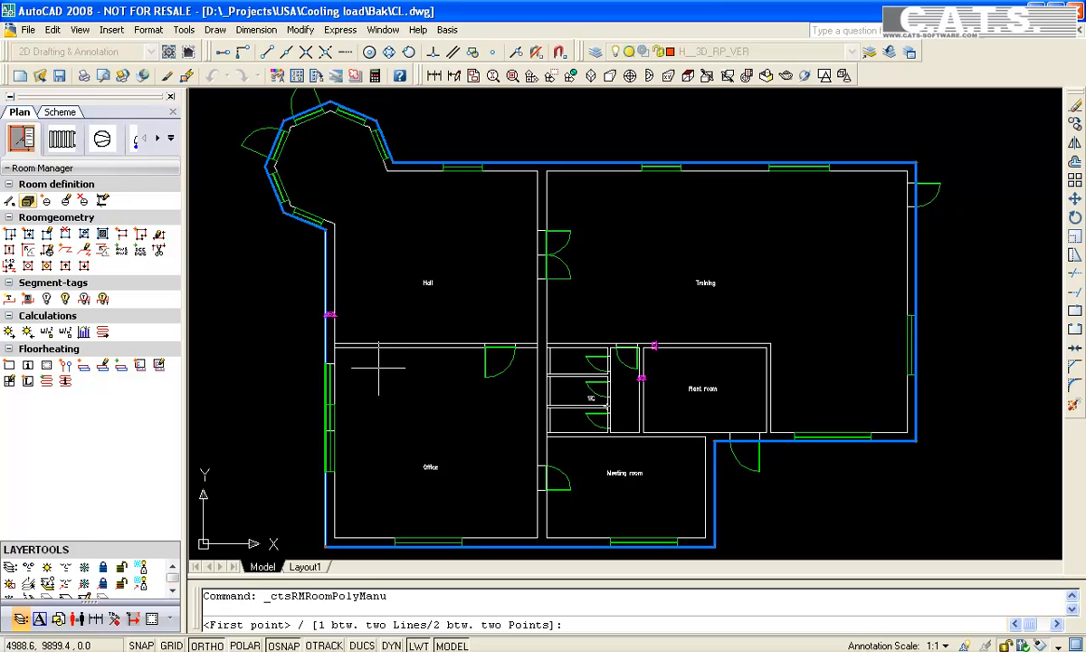
right_click(378, 369)
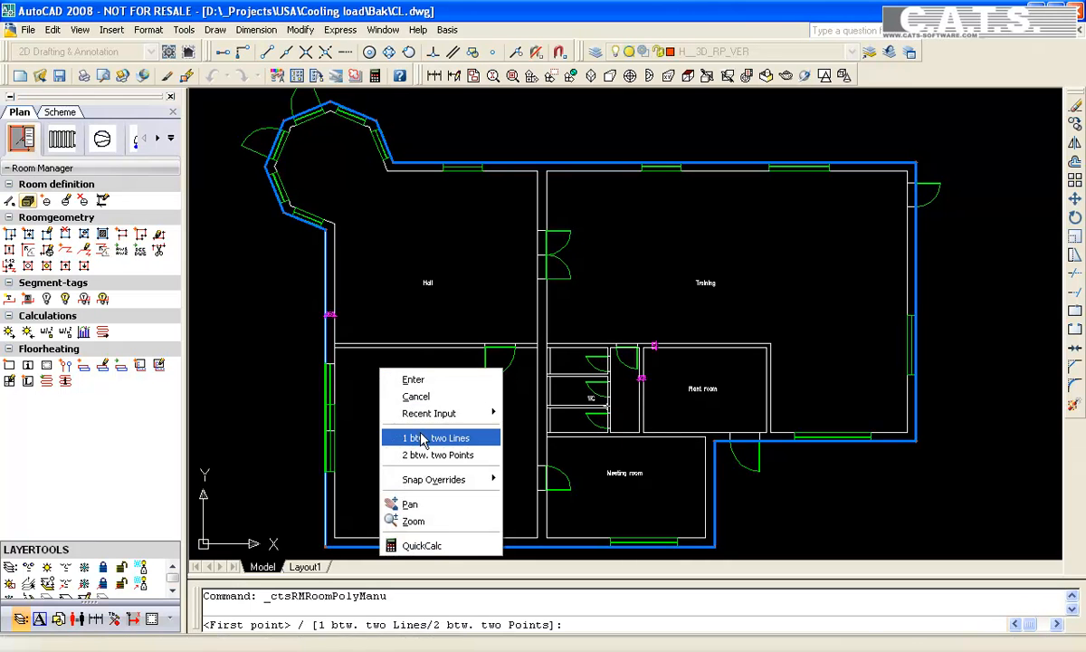
click(442, 436)
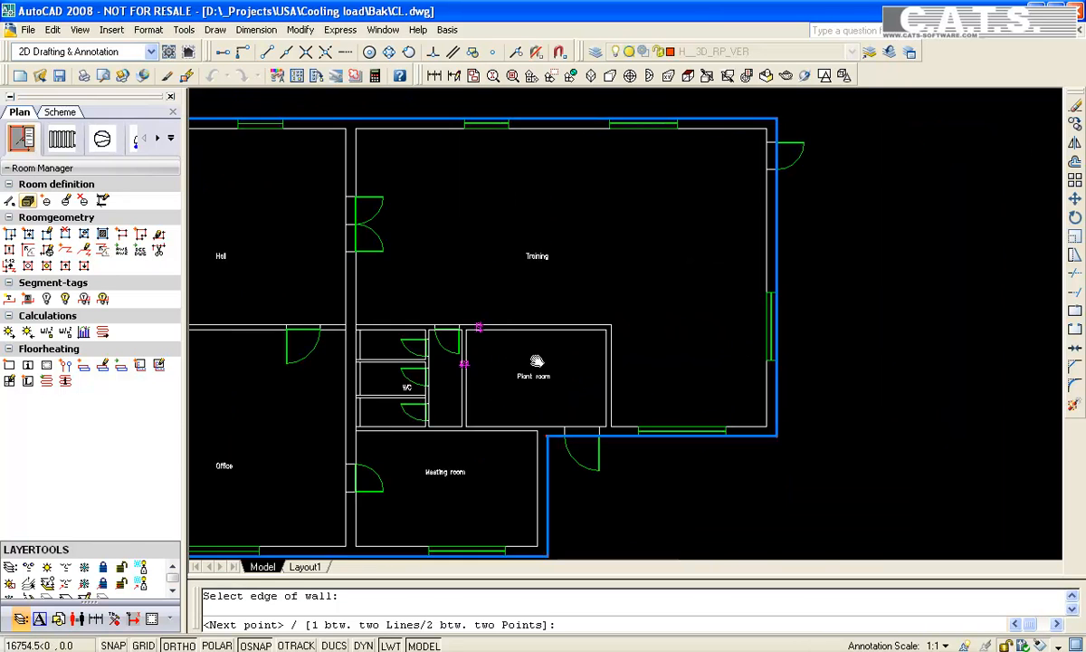
right_click(540, 344)
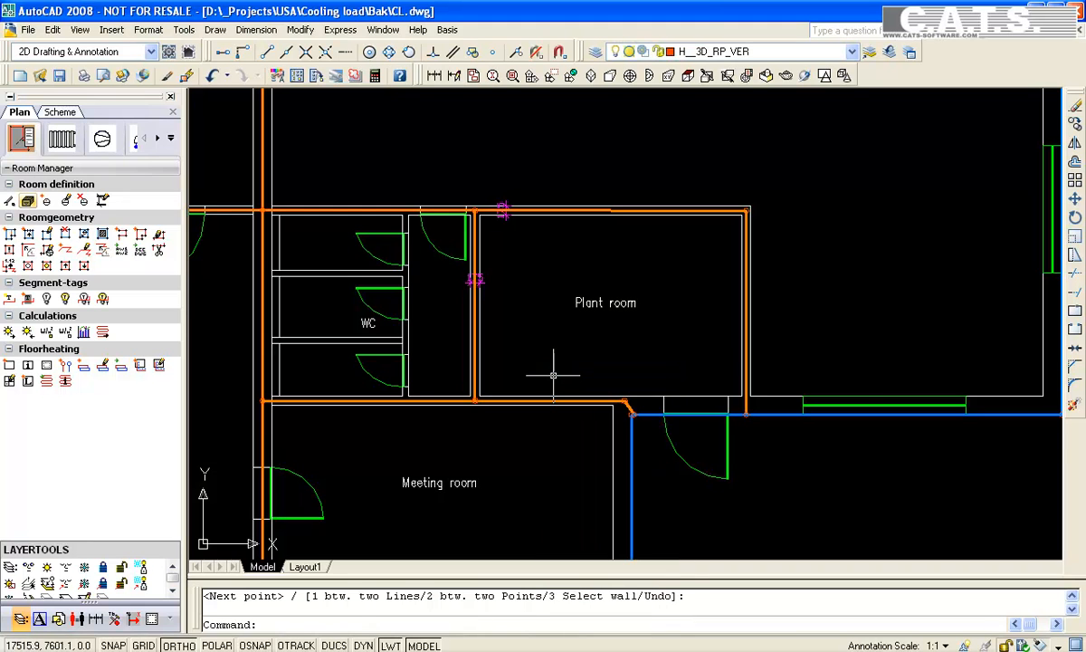
mouse_move(536, 362)
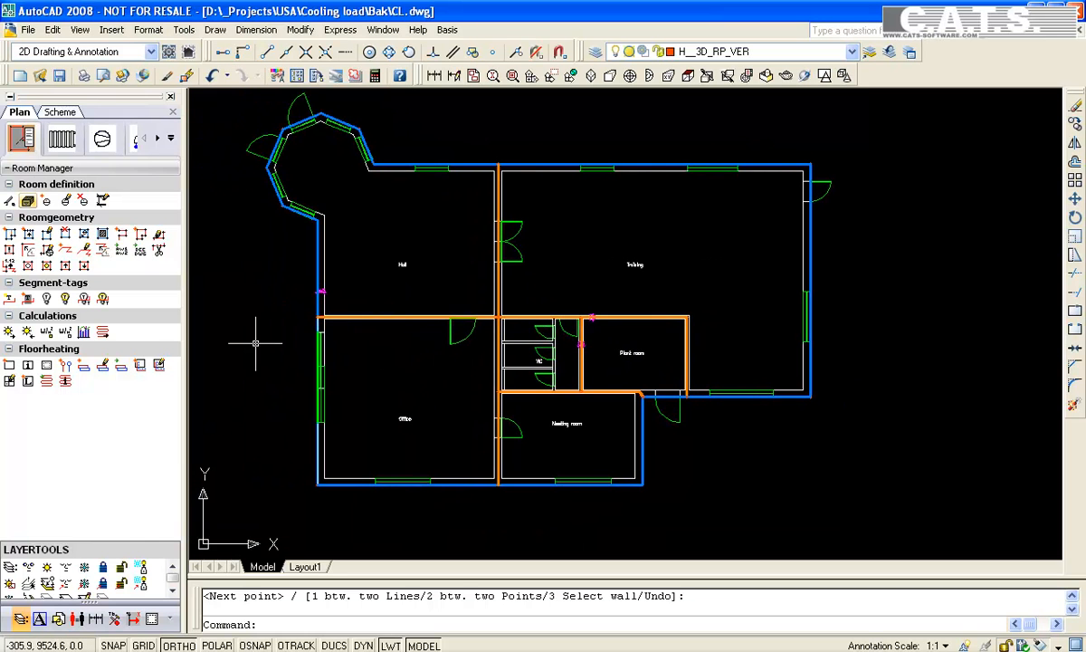
mouse_move(65, 264)
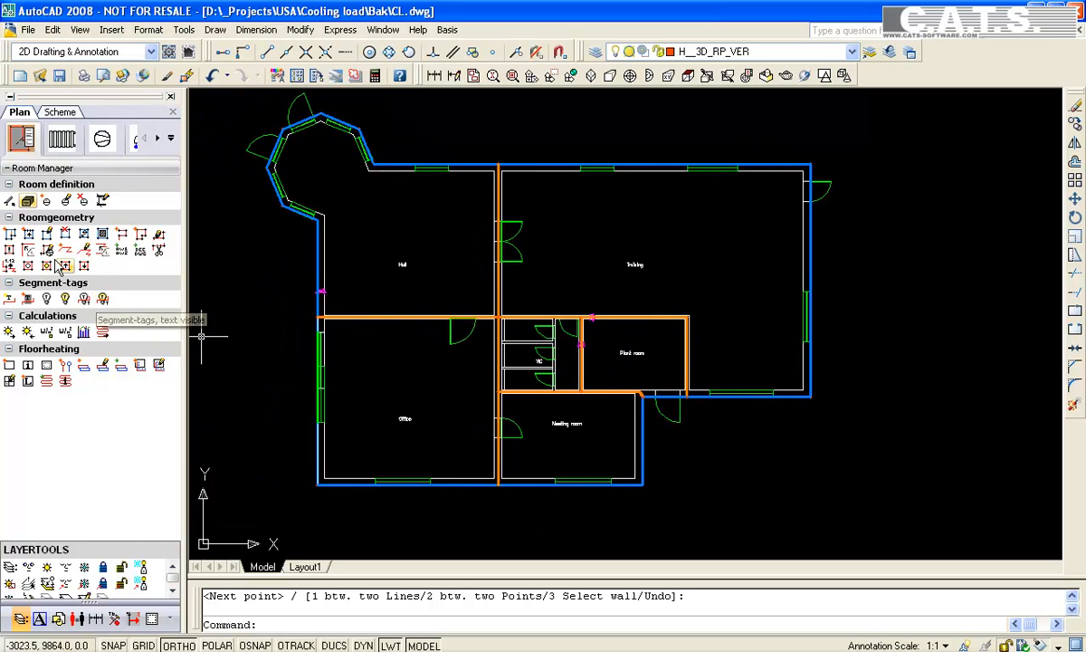
Insert a window opening component at a picked point on the wall
click(29, 234)
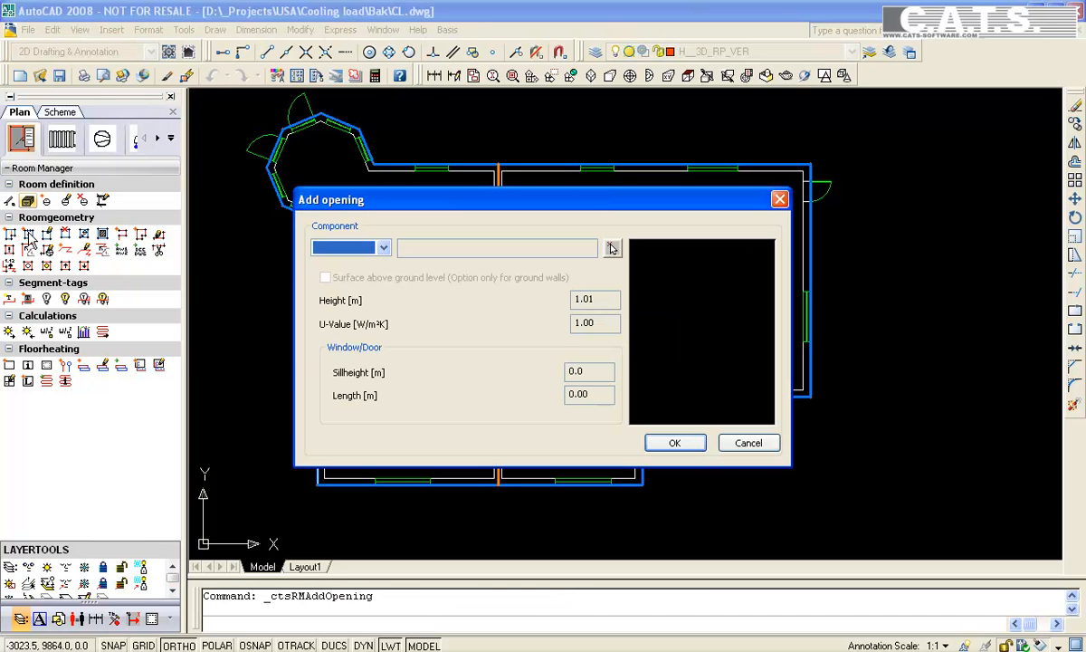
click(382, 246)
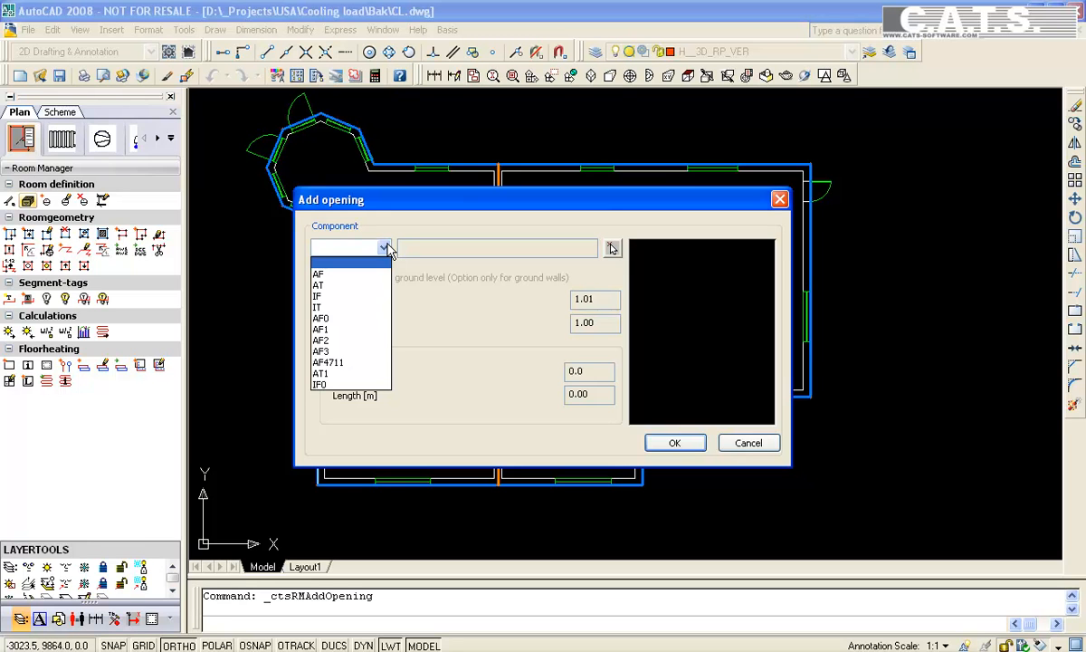
click(318, 319)
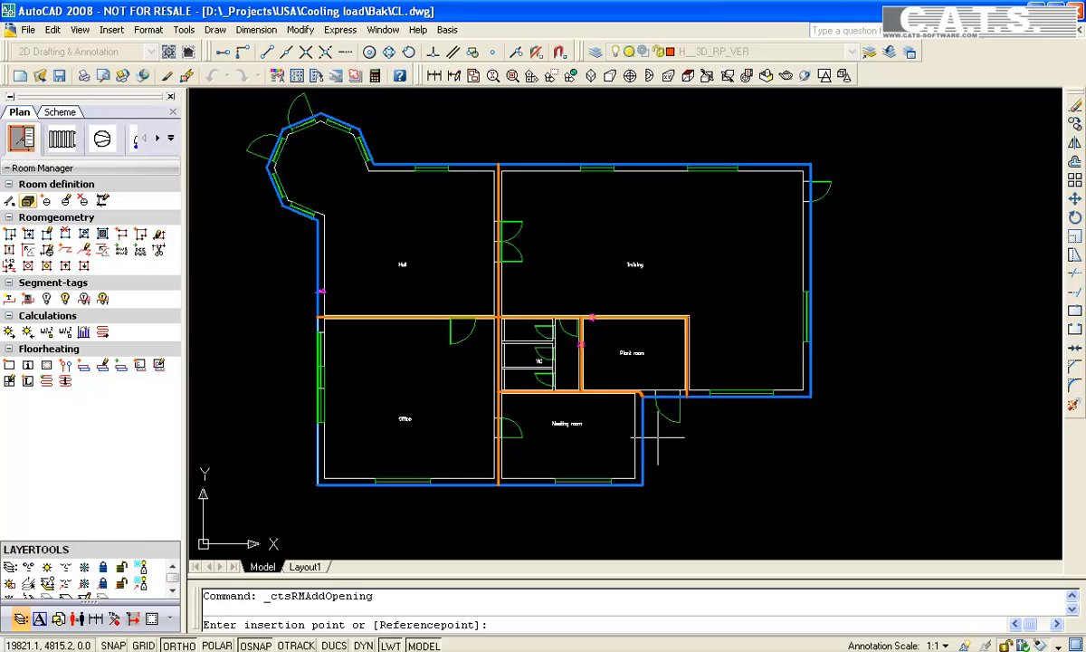
mouse_move(306, 425)
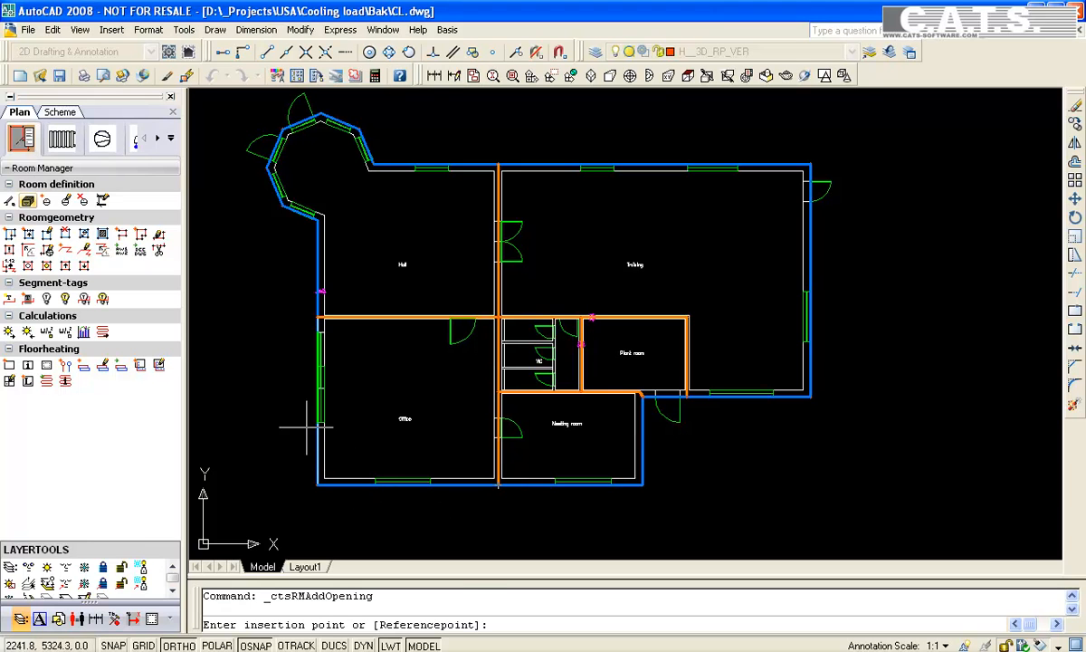
click(316, 366)
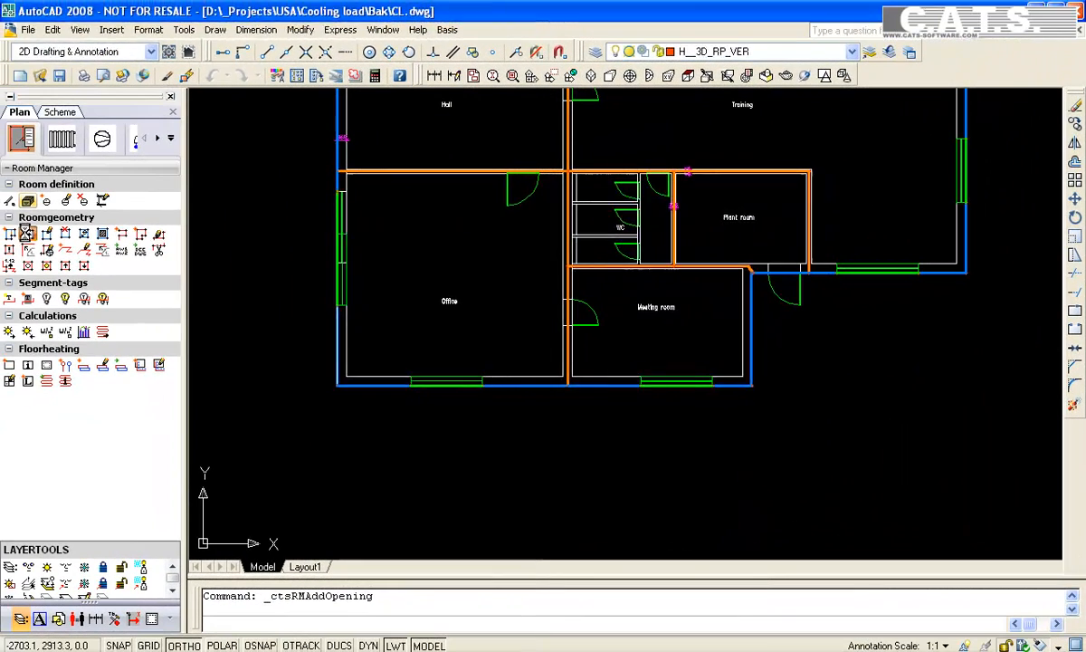
Place an AT standard external door opening, 2.00 m high, U-value 3.50, on the wall
click(384, 246)
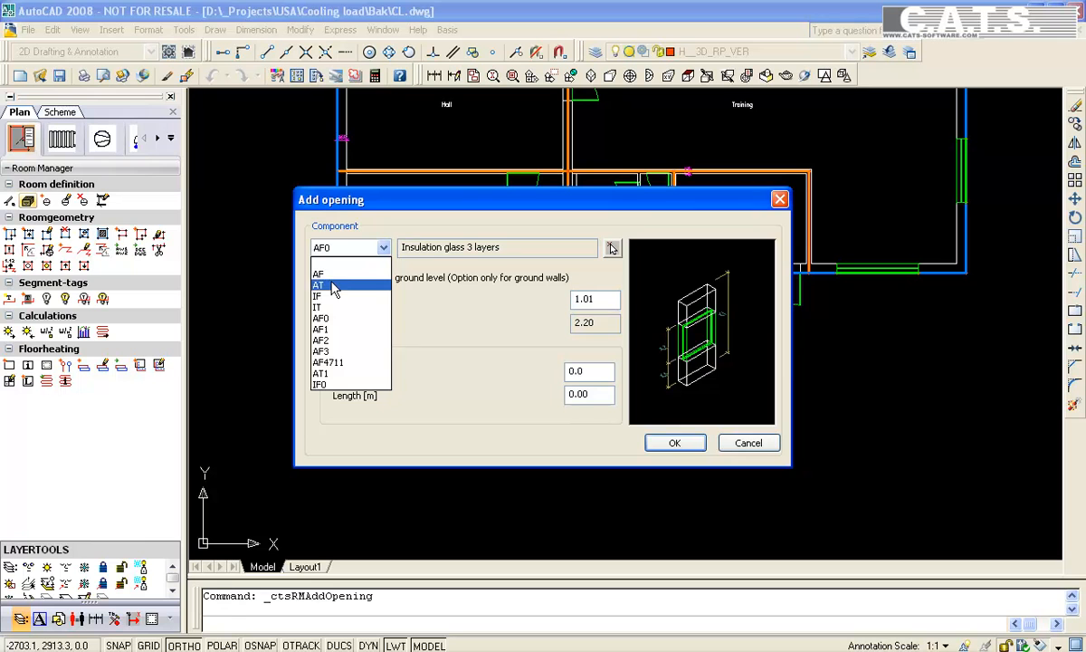
click(319, 284)
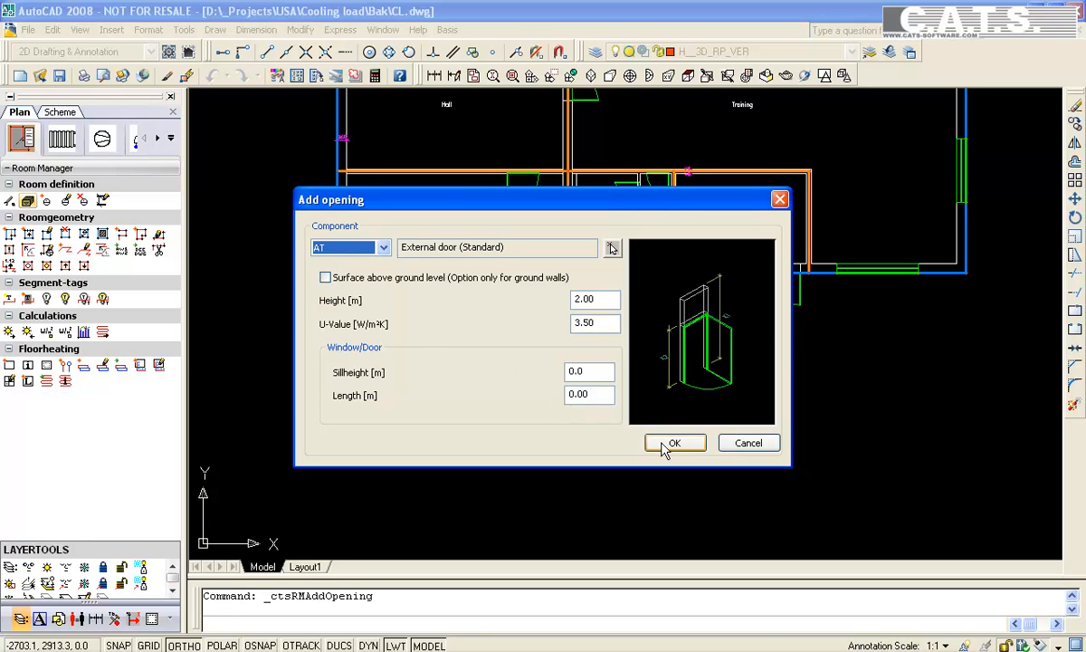
click(674, 441)
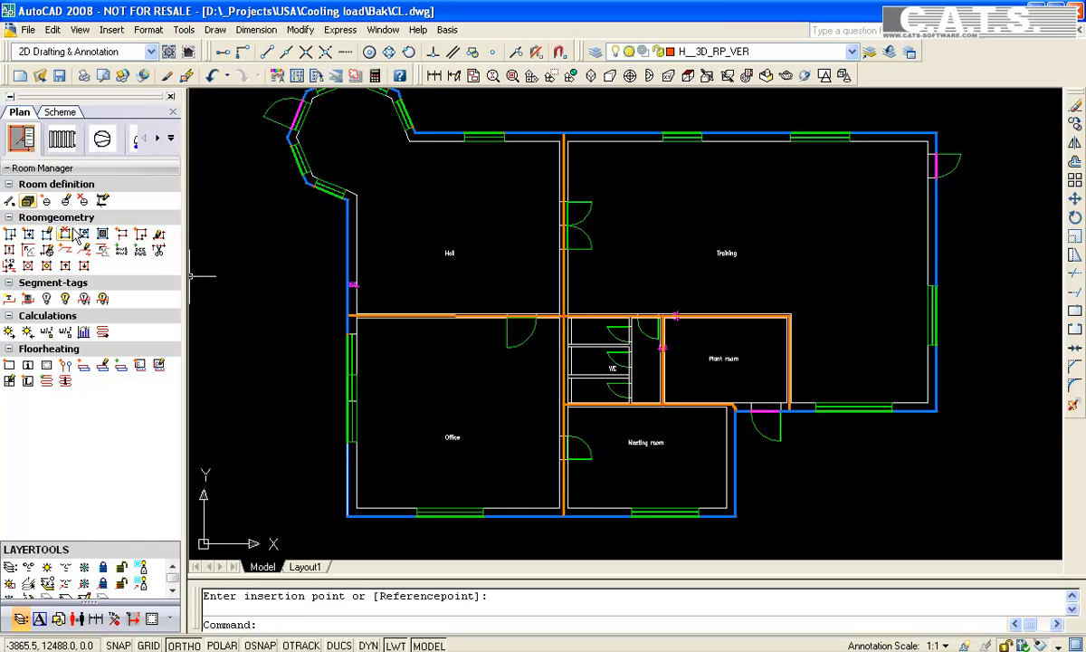
Set up a new room tag on storey 03 with the Advanced (HL+CL) symbol
click(45, 199)
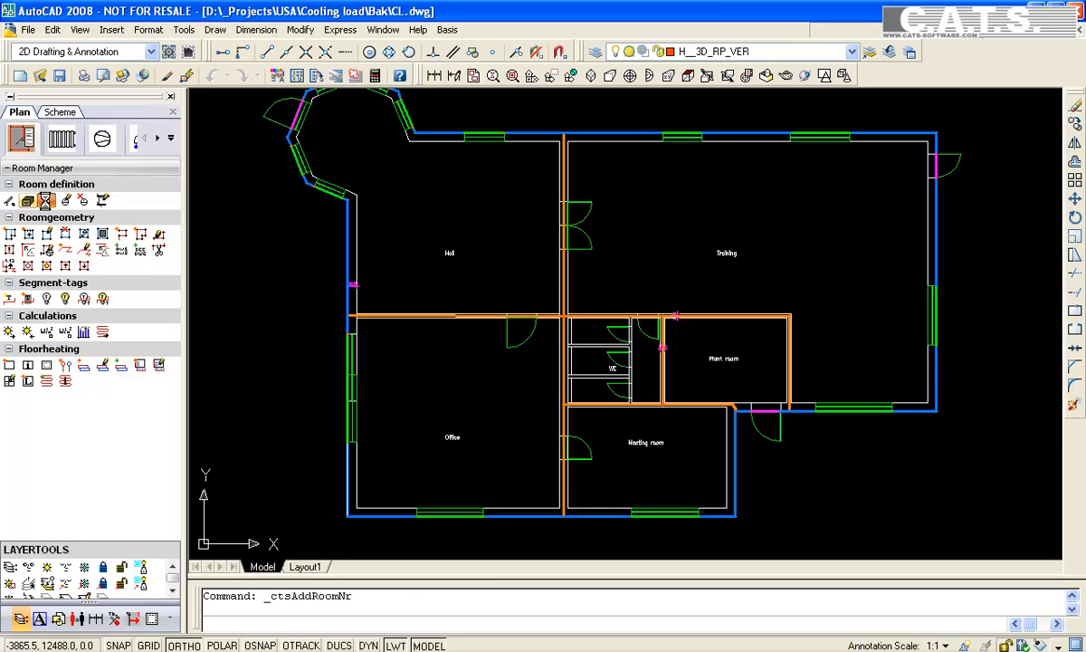
click(47, 200)
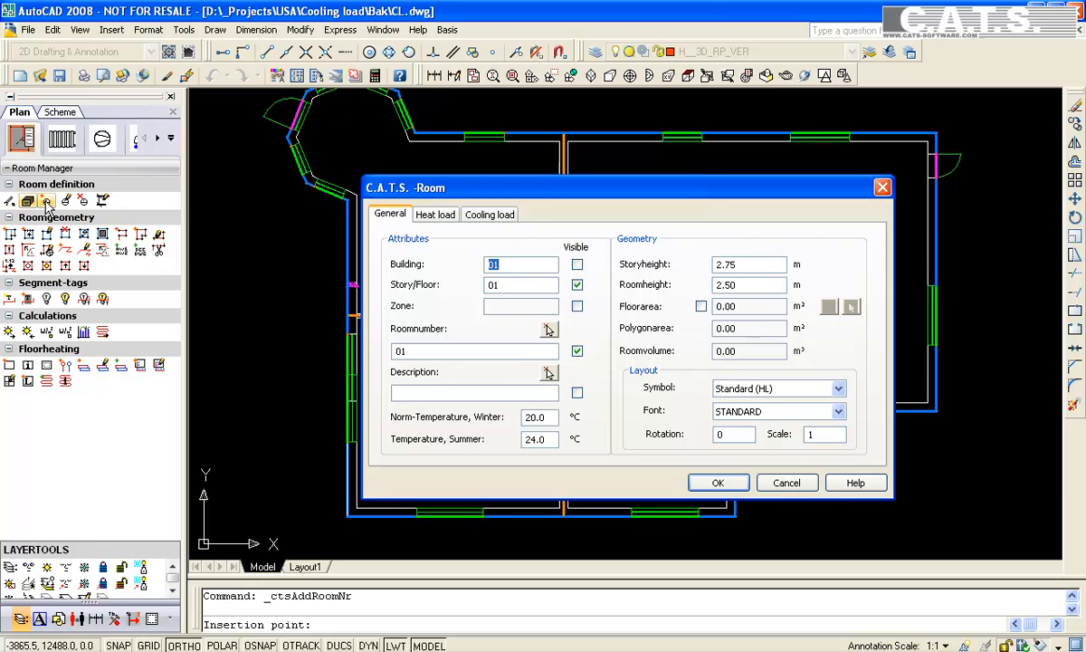
mouse_move(492, 284)
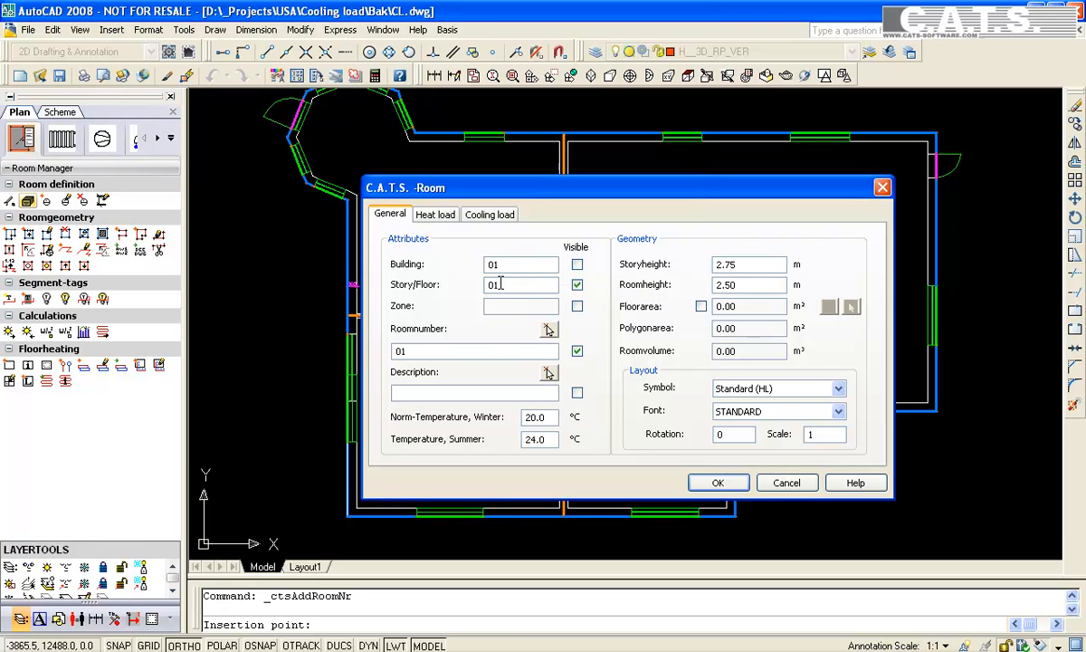
text(03)
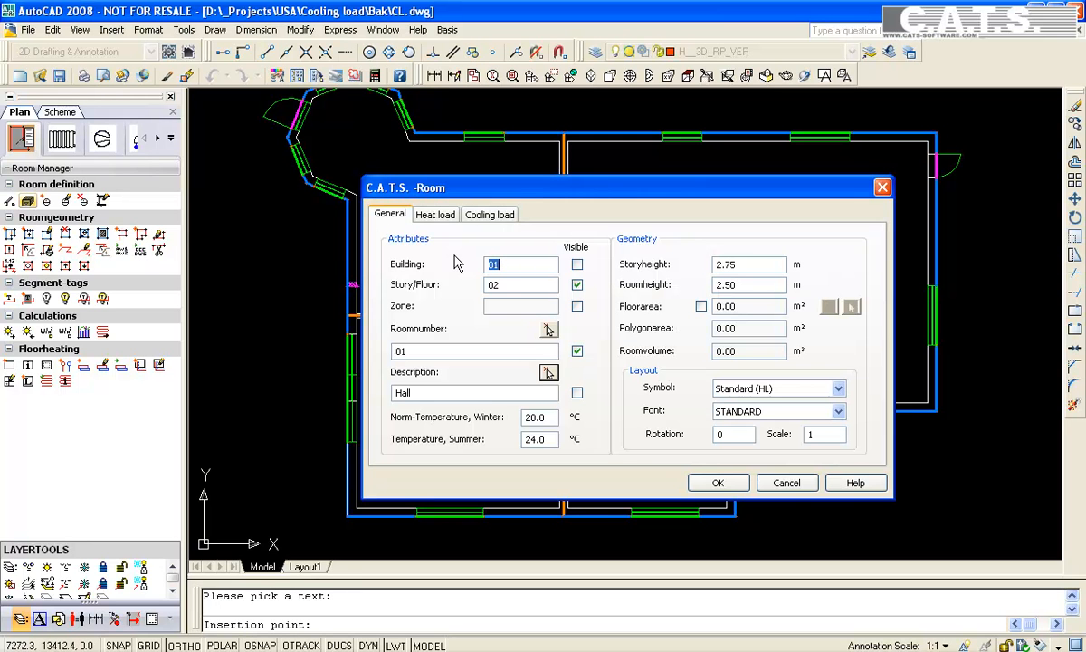
click(840, 388)
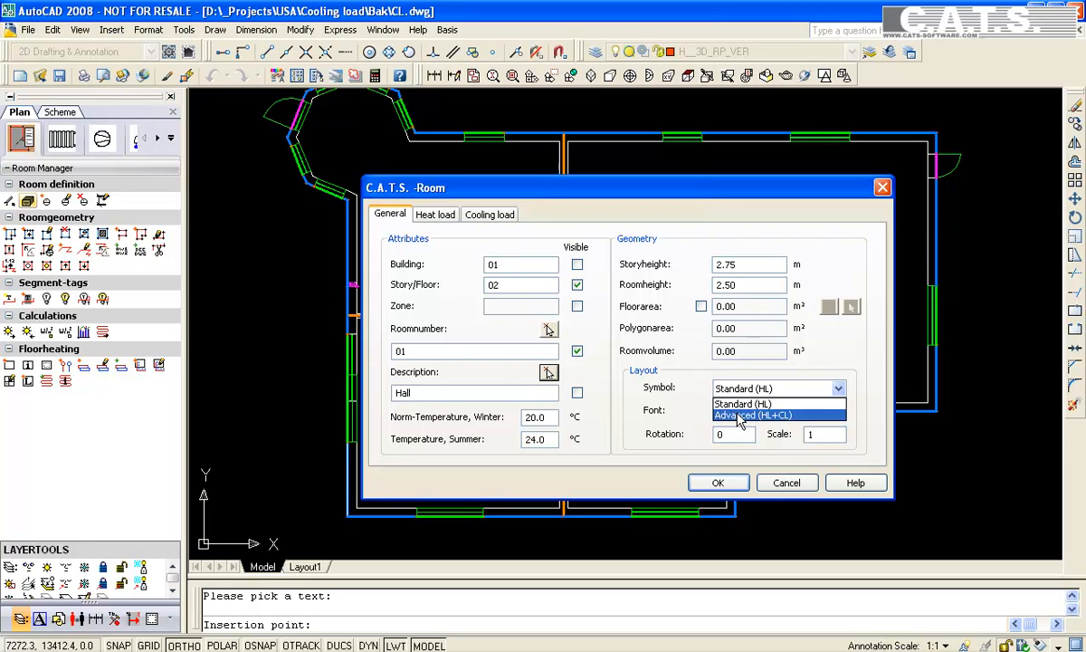
click(753, 415)
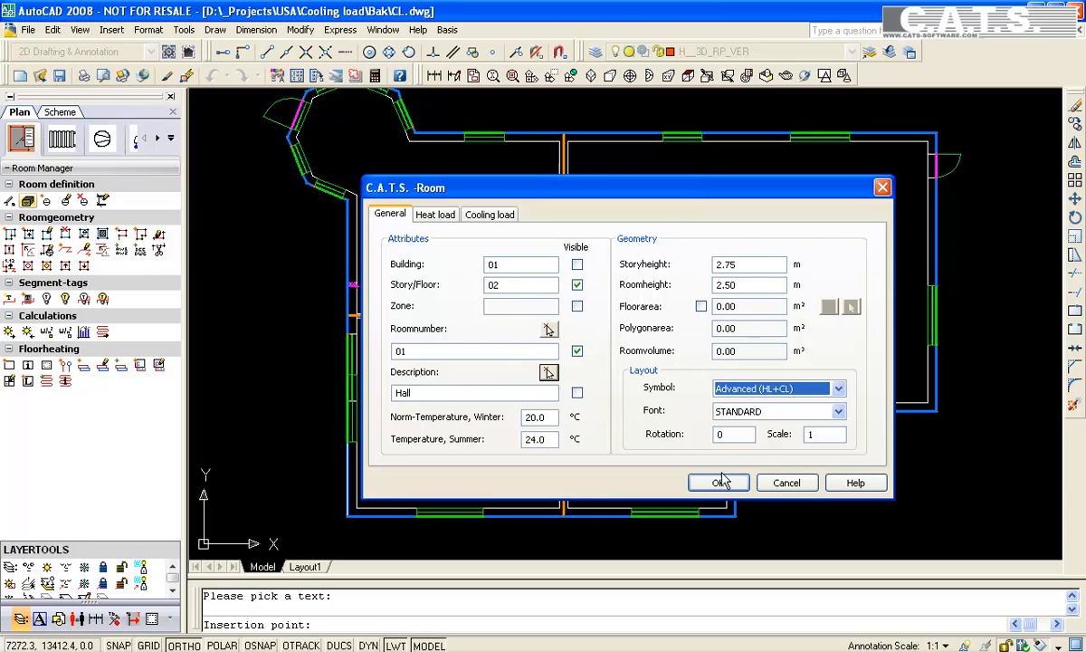
Confirm and place the room tags for 01 Hall and 02 Office
click(718, 481)
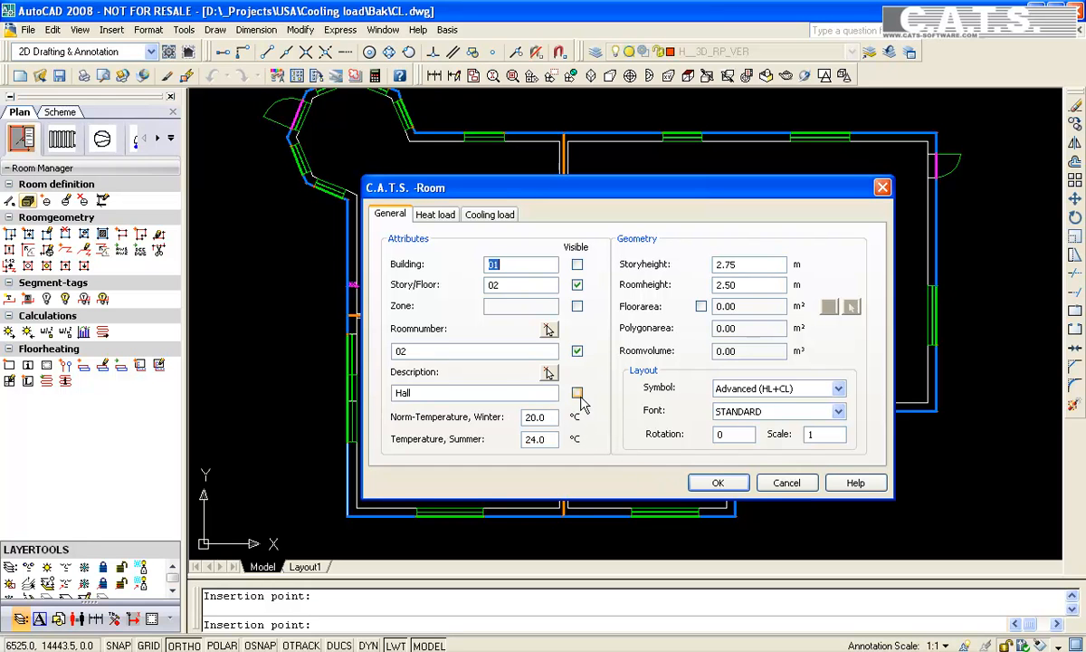
mouse_move(548, 373)
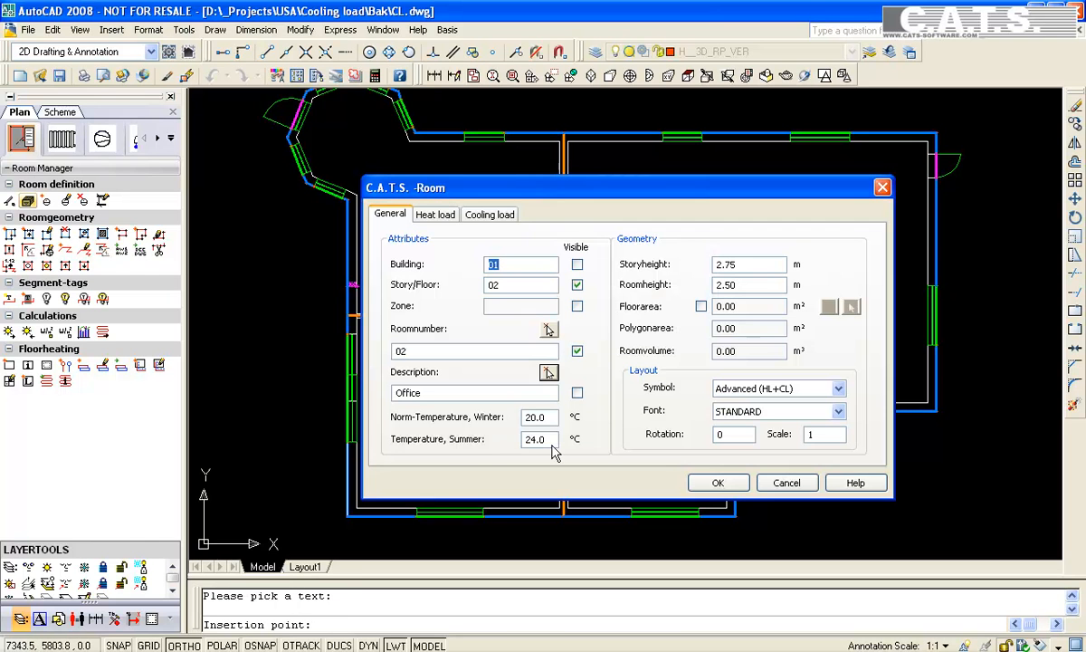
click(719, 482)
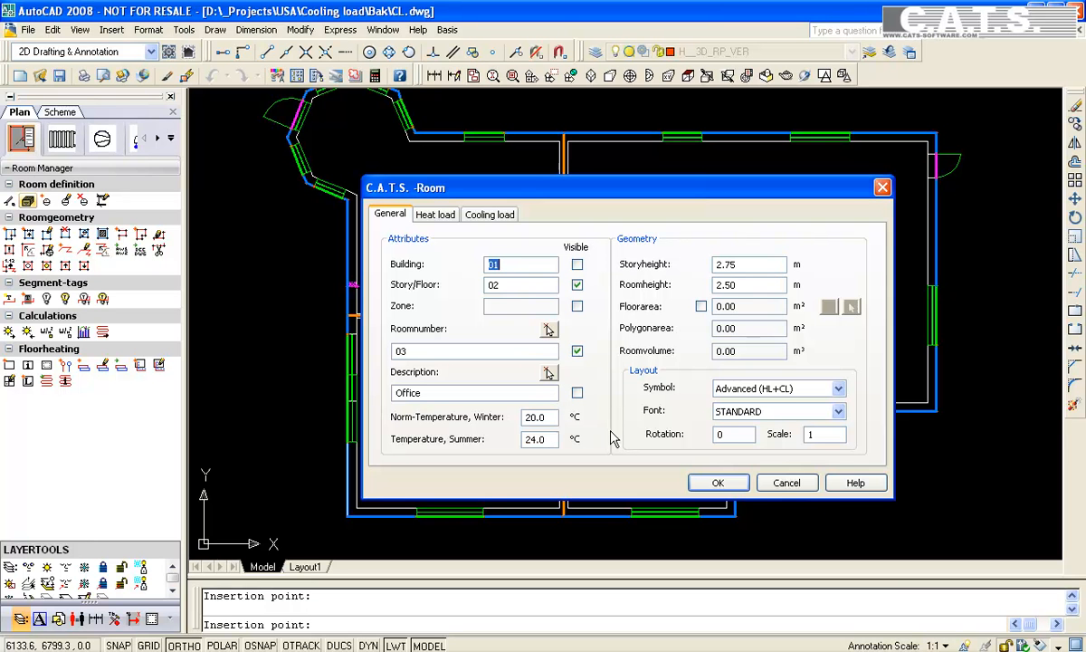
mouse_move(549, 373)
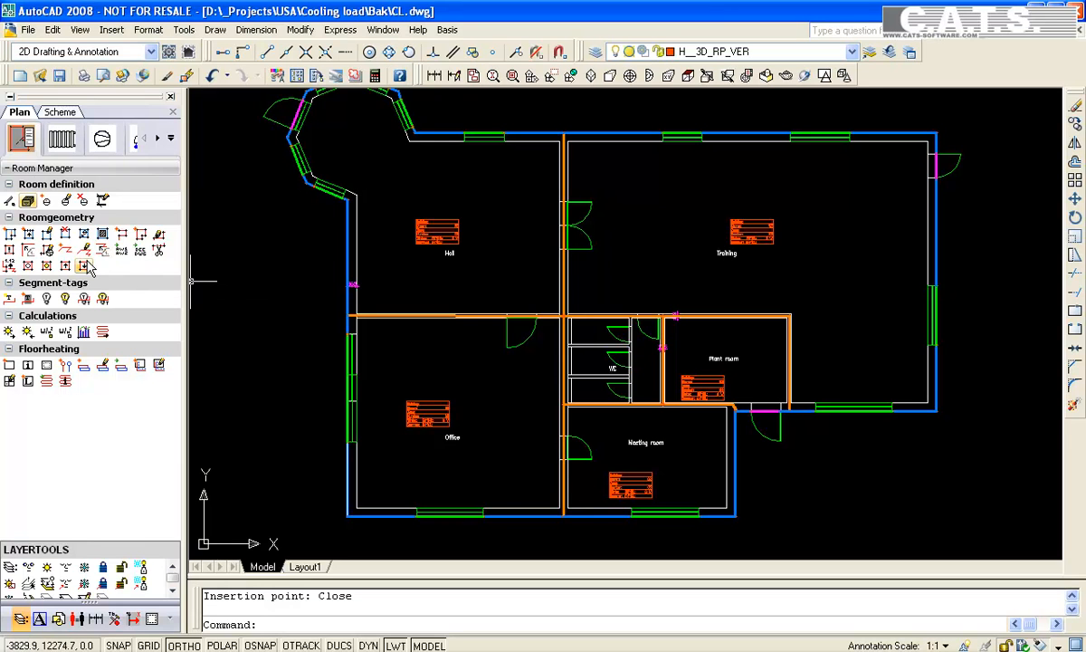
mouse_move(47, 250)
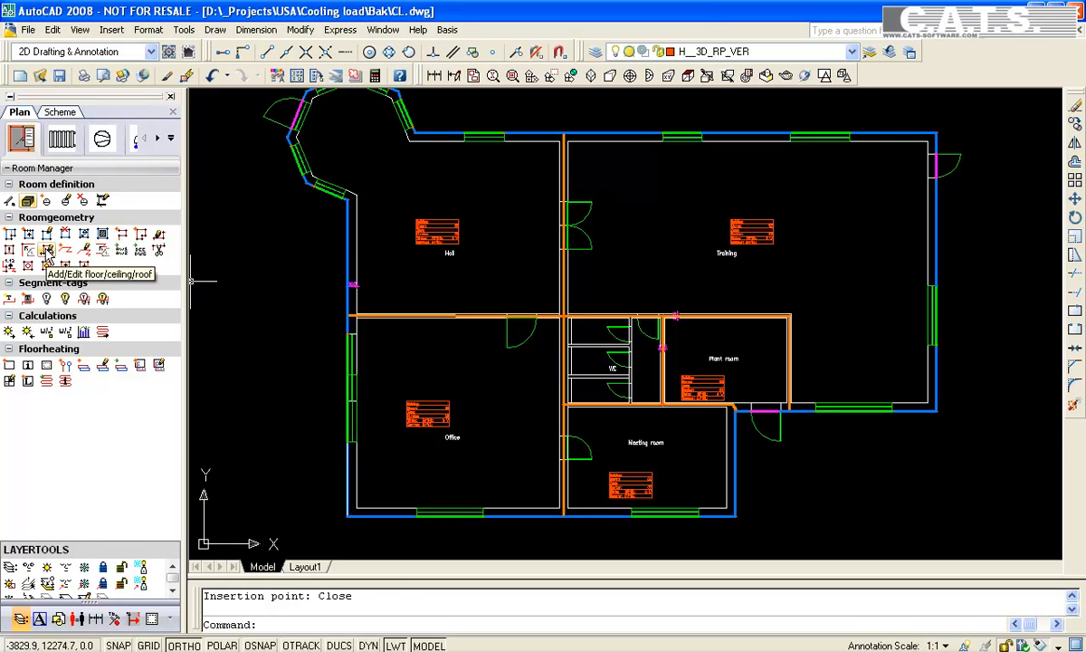
Assign a floor assembly and the DE0 concrete ceiling (2.50 m height, 0.30 m thick, U 0.60) to the rooms
click(48, 250)
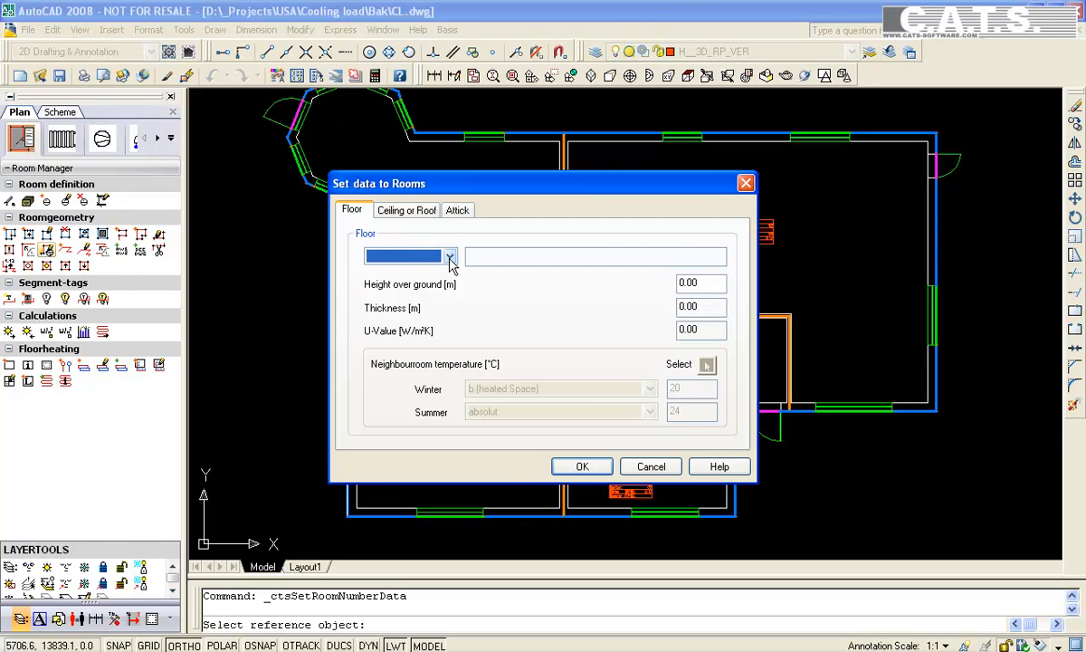
click(449, 256)
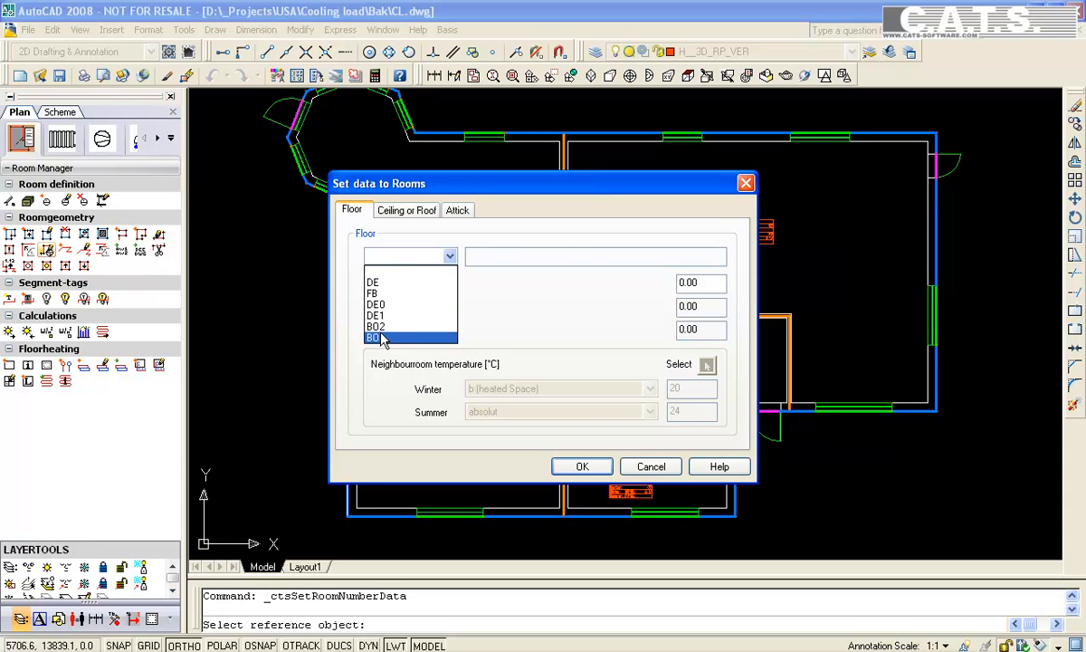
click(405, 210)
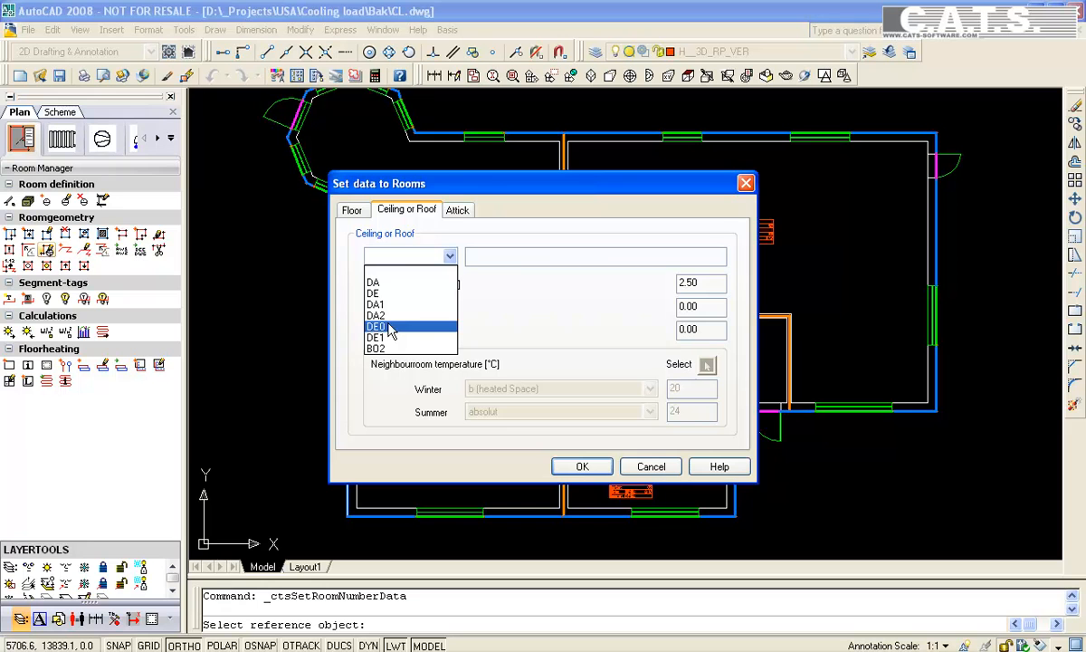
click(377, 325)
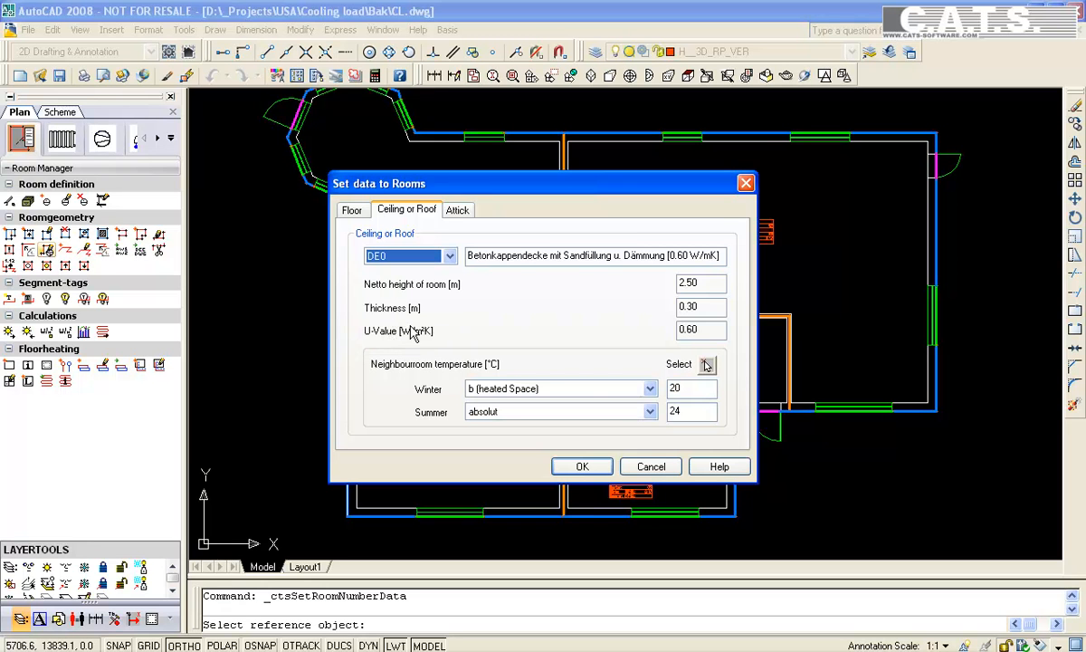
mouse_move(586, 463)
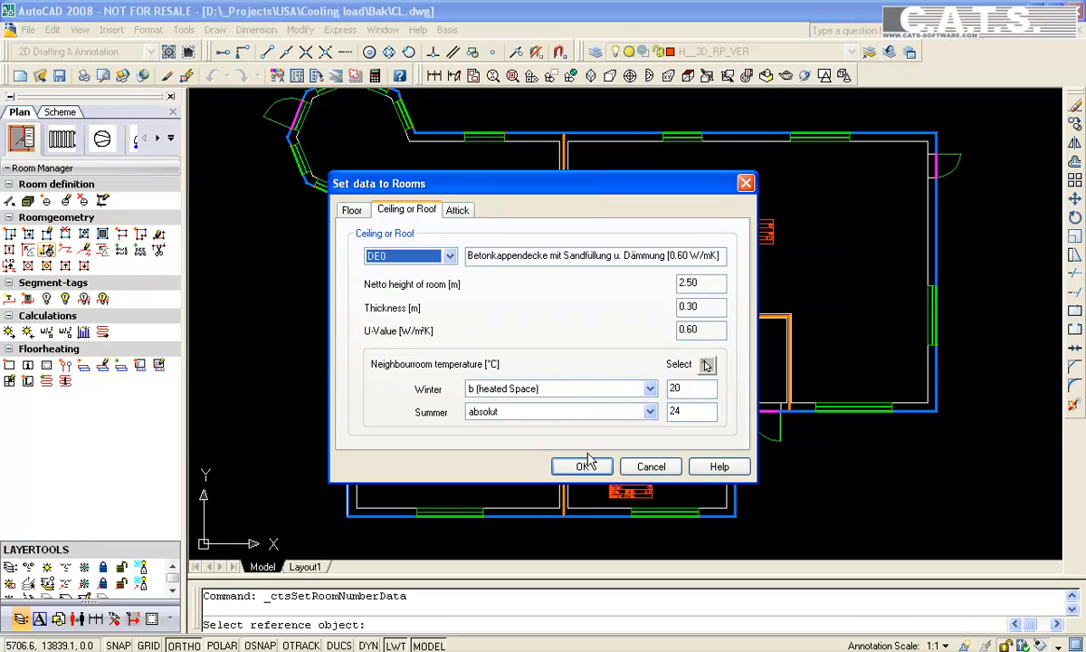
click(581, 467)
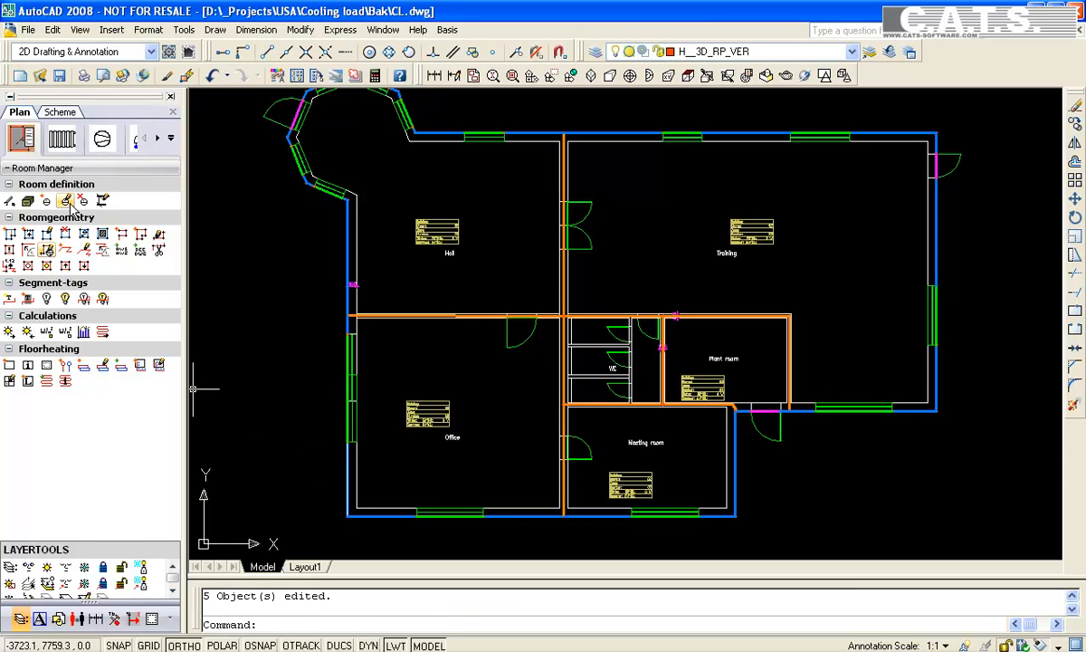
Start editing room 03 Training's properties via the Edit room tool
click(65, 199)
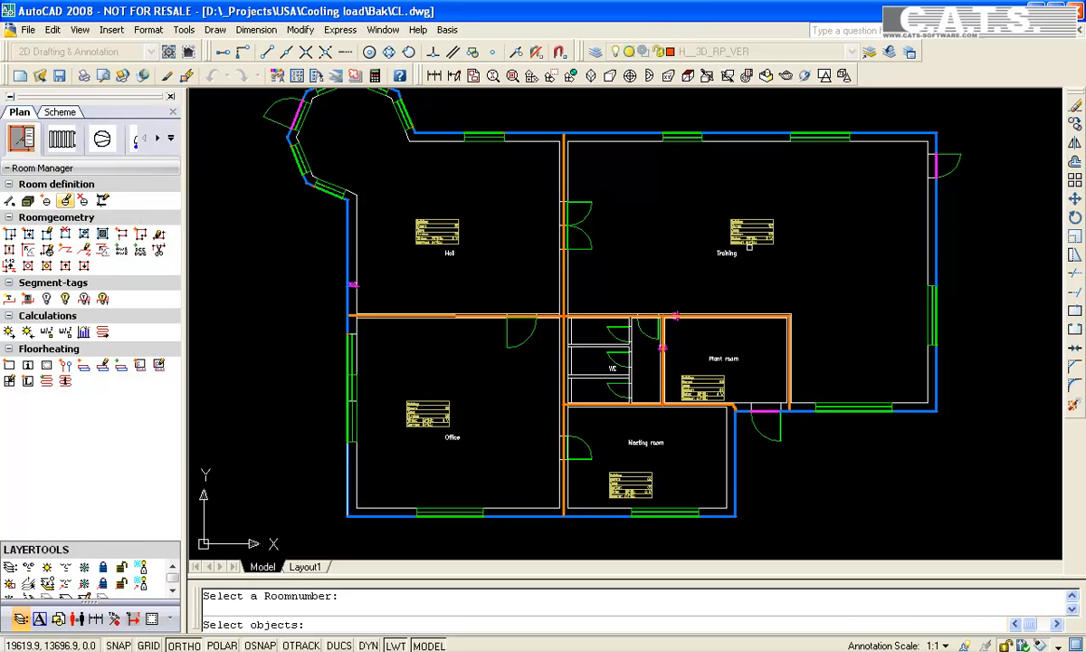
mouse_move(807, 197)
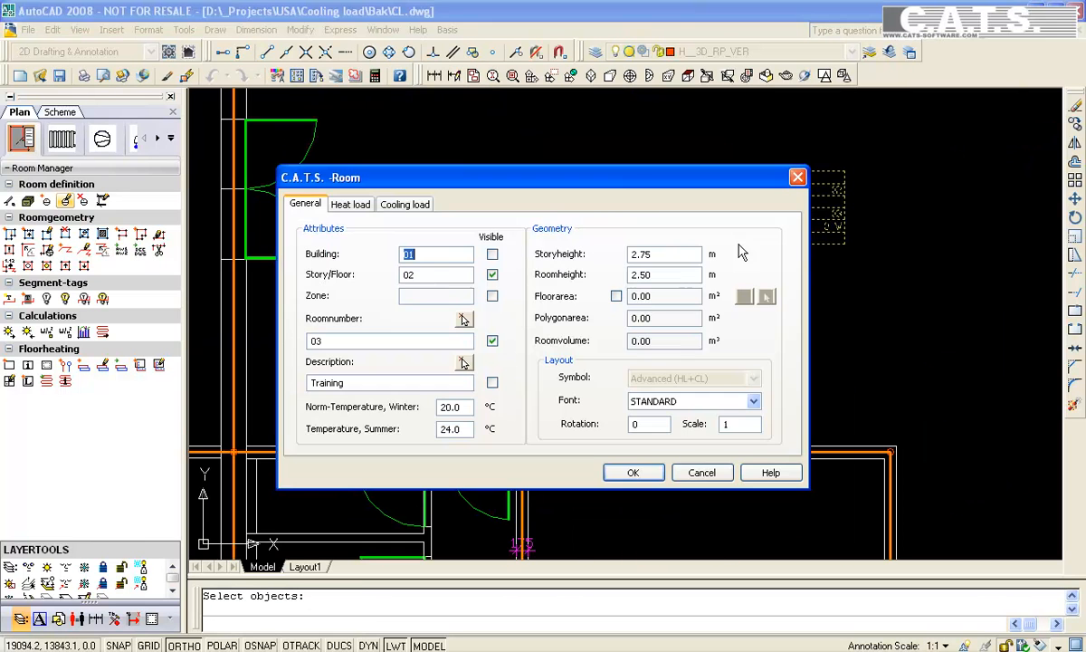
On the Cooling load tab, assign People30, Lights30 and the System7-17 regulation profile
click(405, 202)
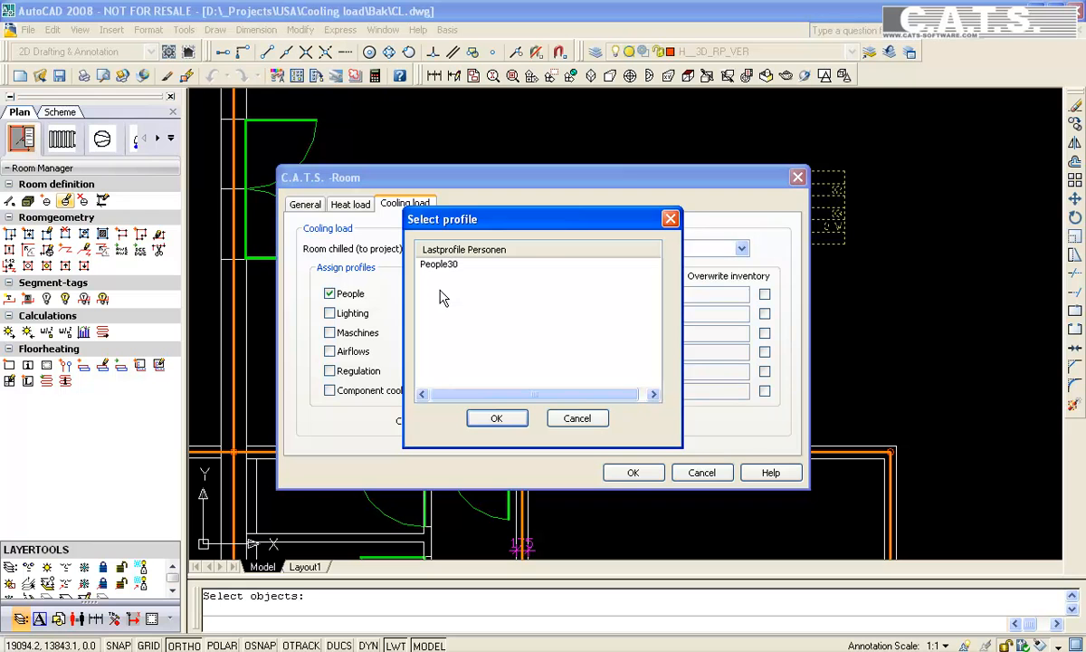
click(496, 416)
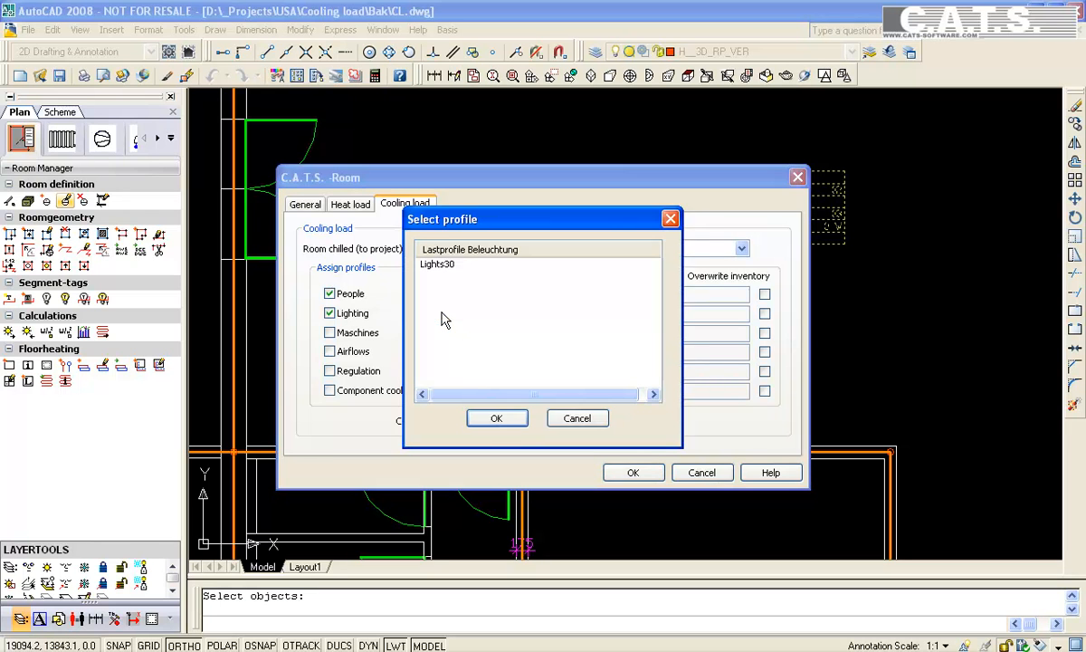
click(495, 417)
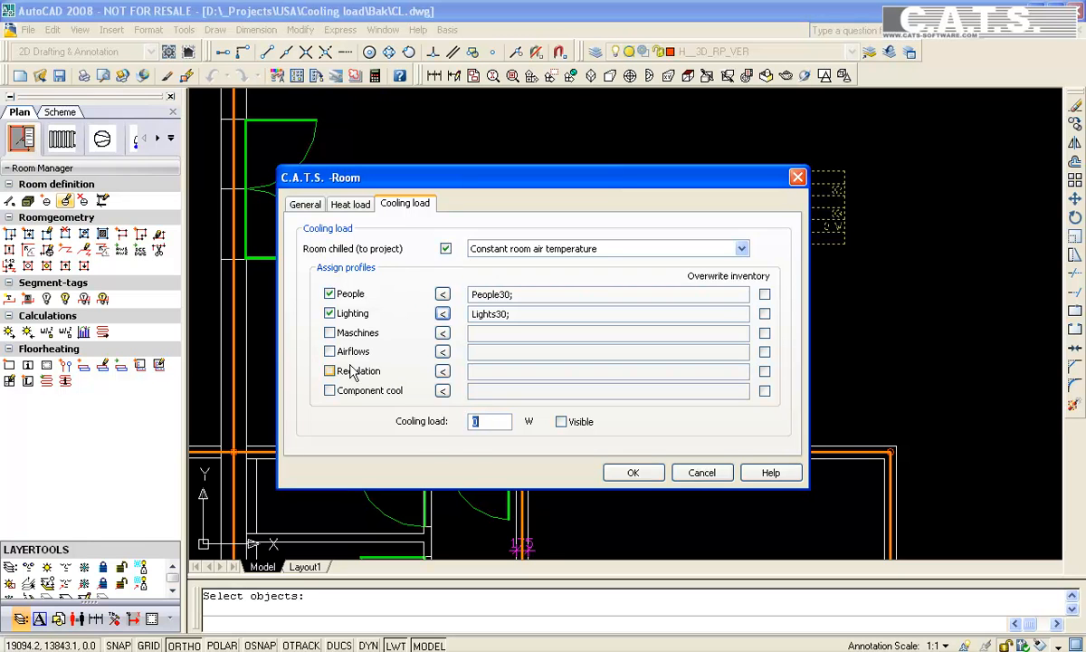
click(330, 369)
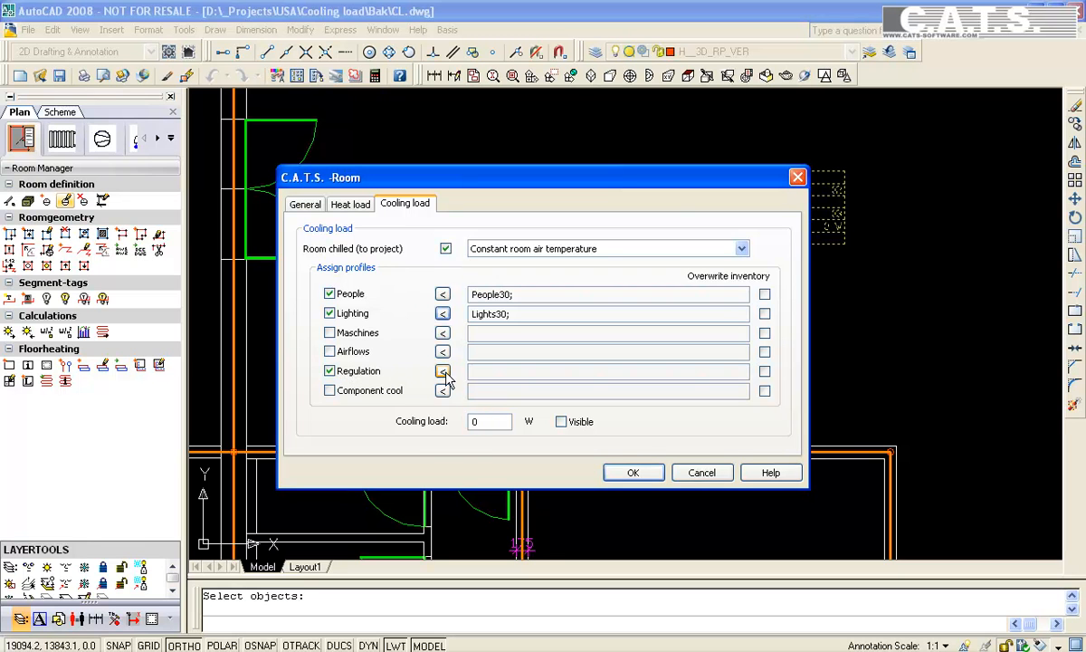
click(442, 371)
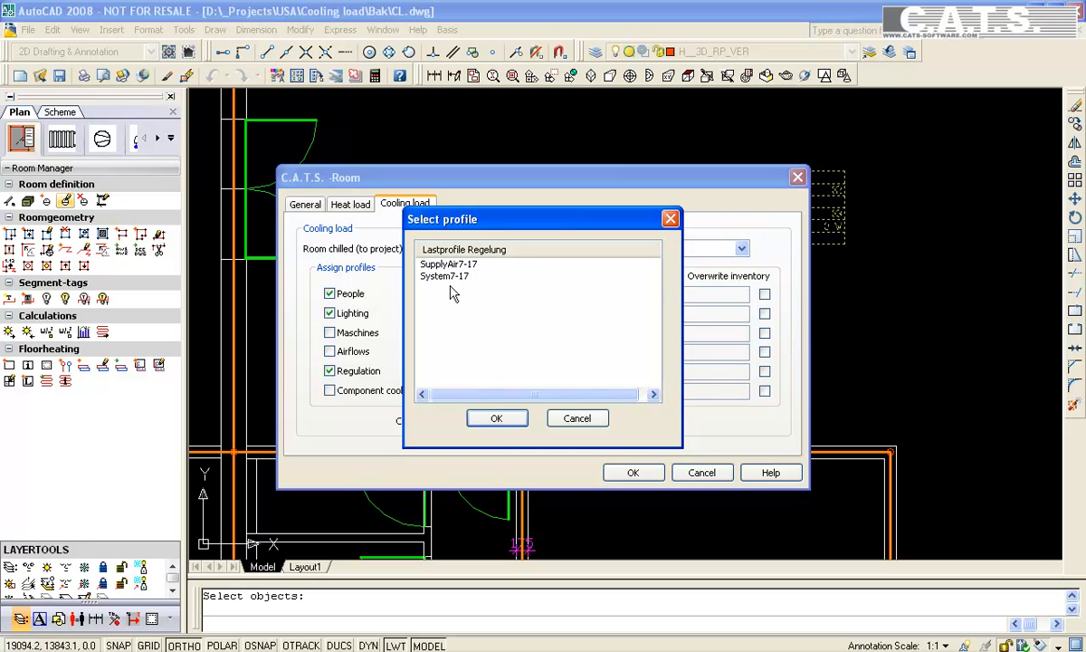
click(496, 416)
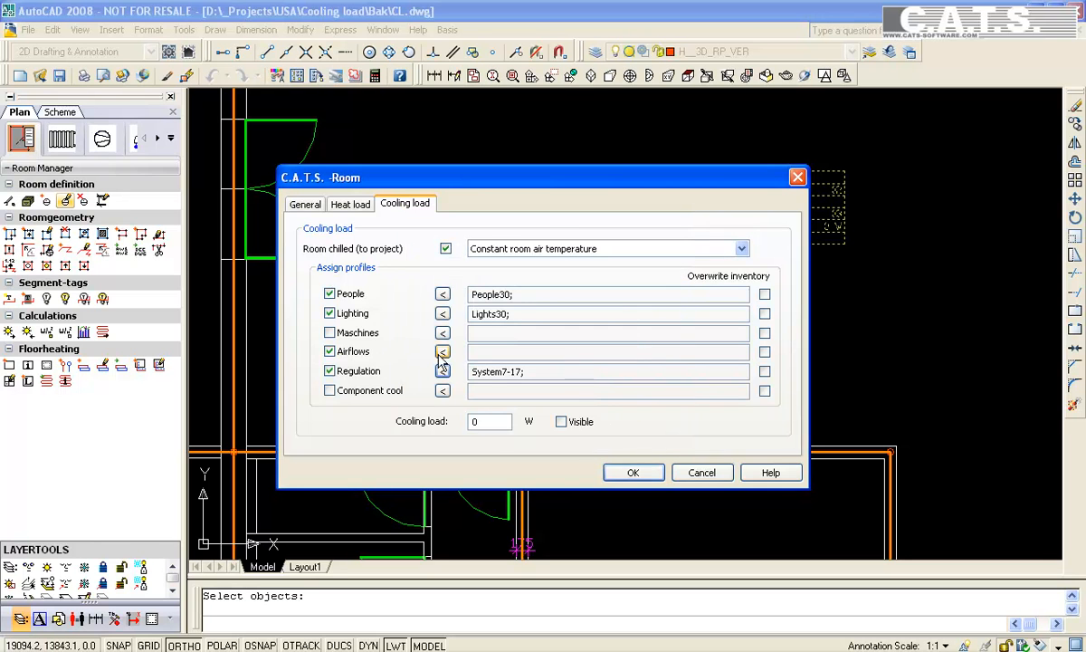
Assign the air exchange airflow profile, tick Overwrite inventory and apply the settings
click(442, 352)
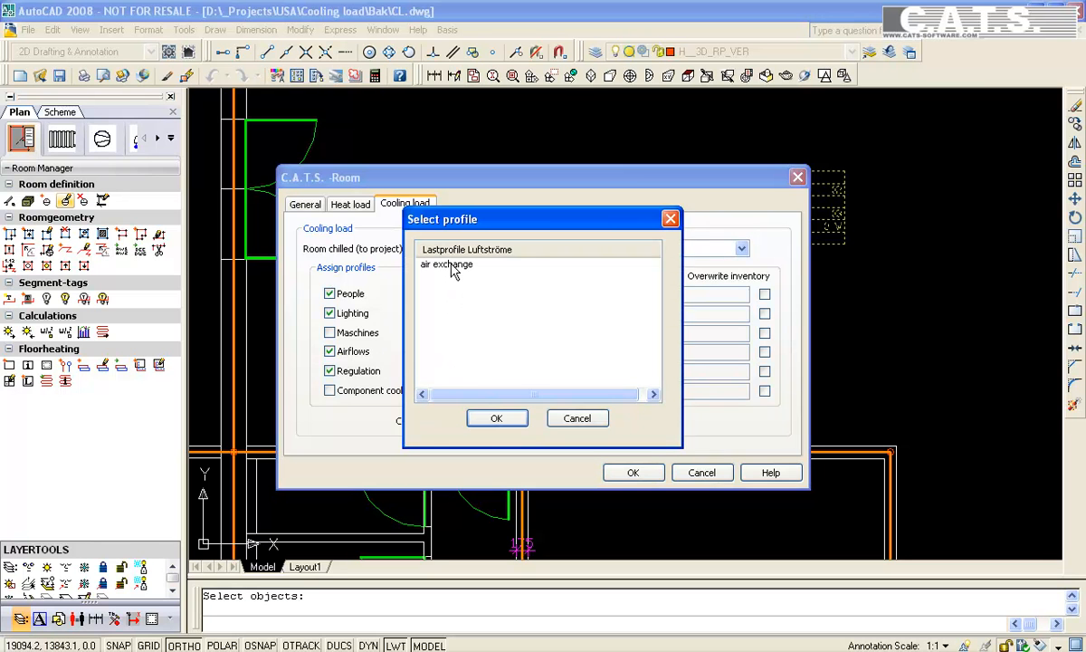
click(496, 416)
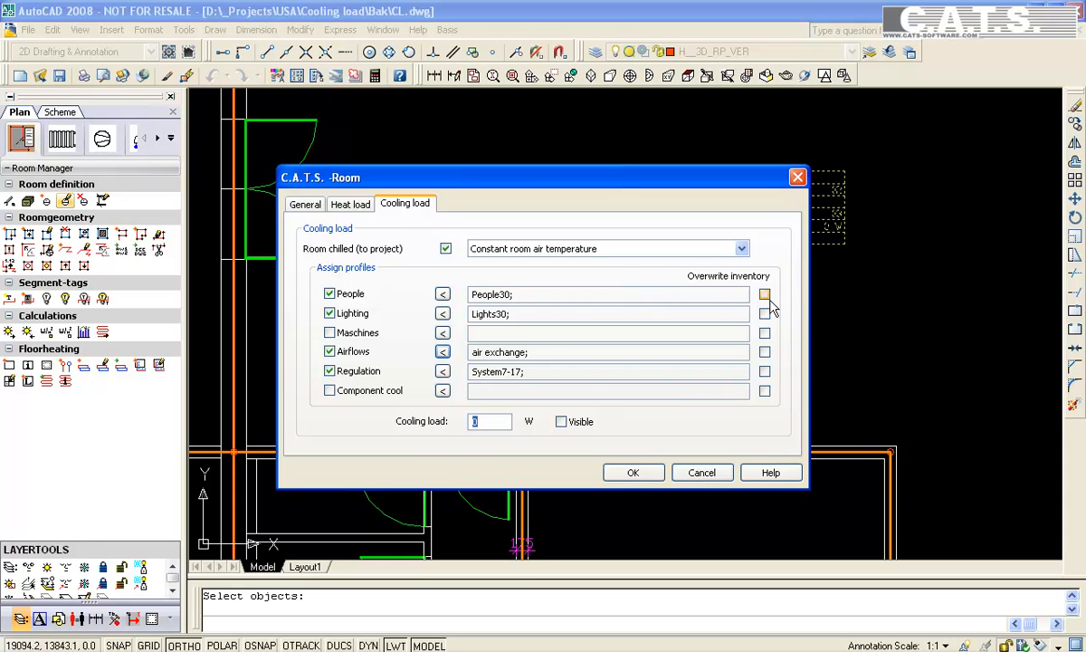
click(765, 313)
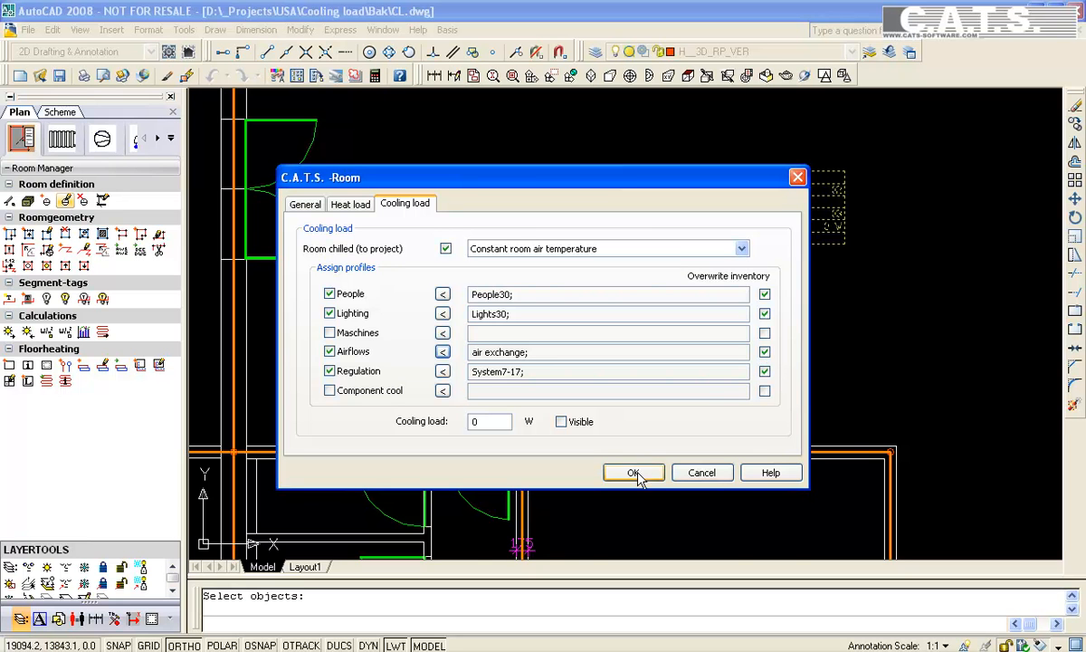
click(633, 471)
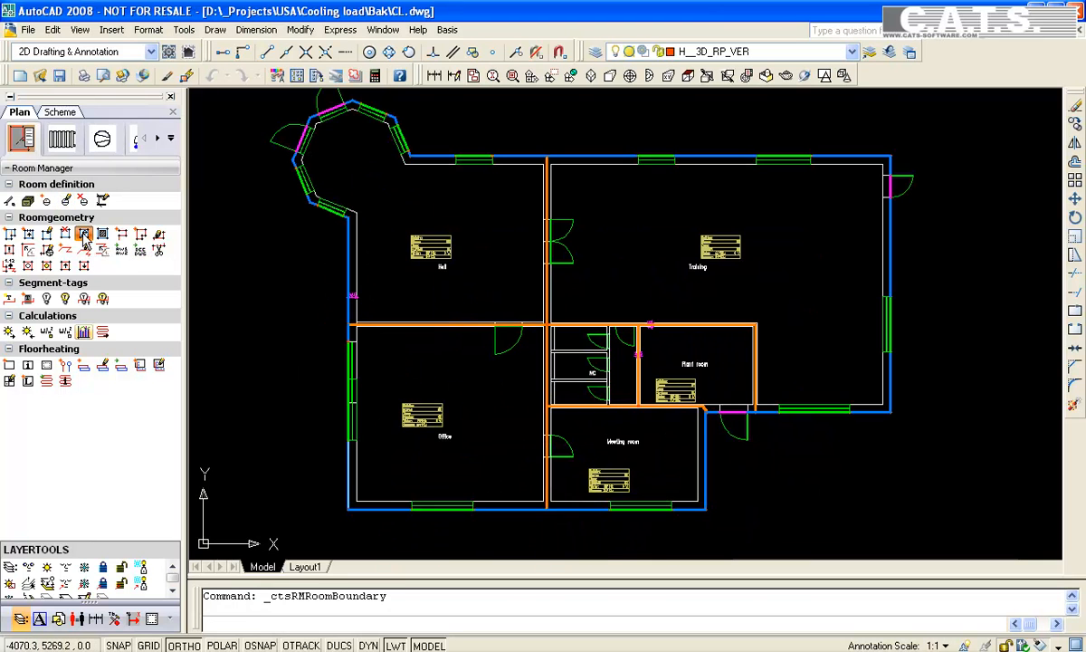
Add room boundaries to the five room number blocks and start visualization
click(83, 234)
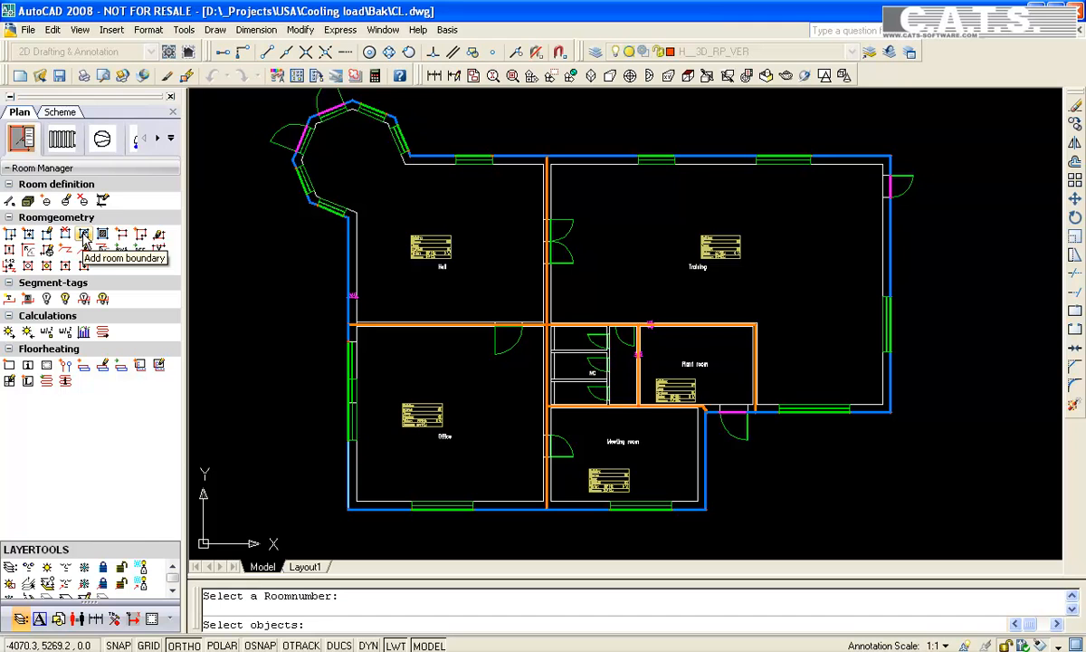
mouse_move(939, 126)
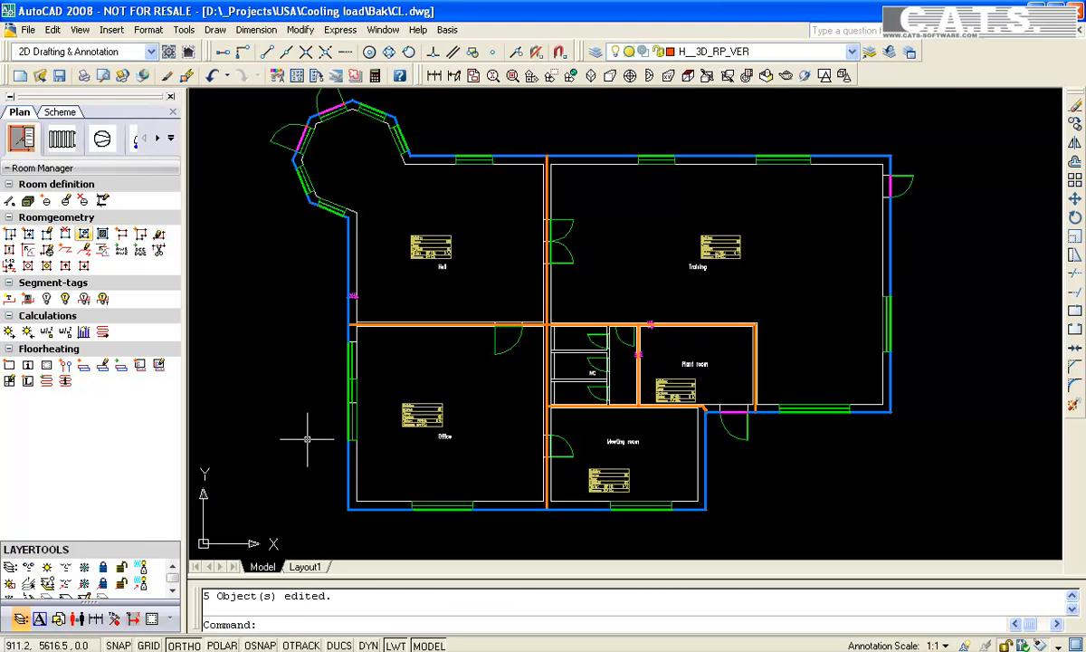
mouse_move(246, 373)
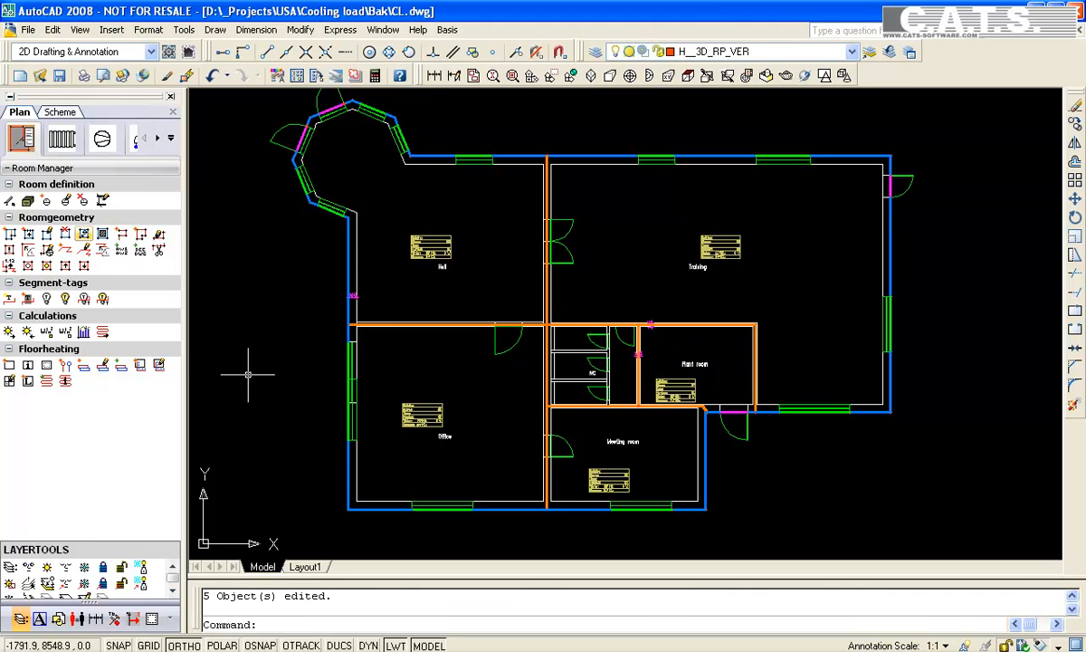
click(102, 233)
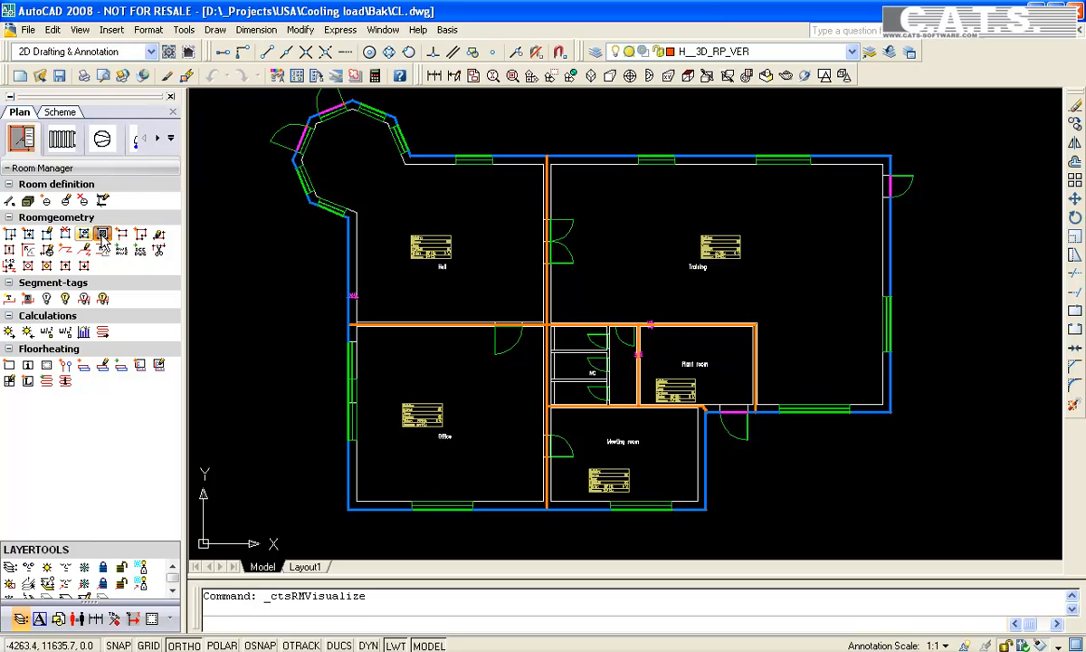
Read the boundary areas of two rooms, 144.9 m2 and 33.9 m2
click(102, 234)
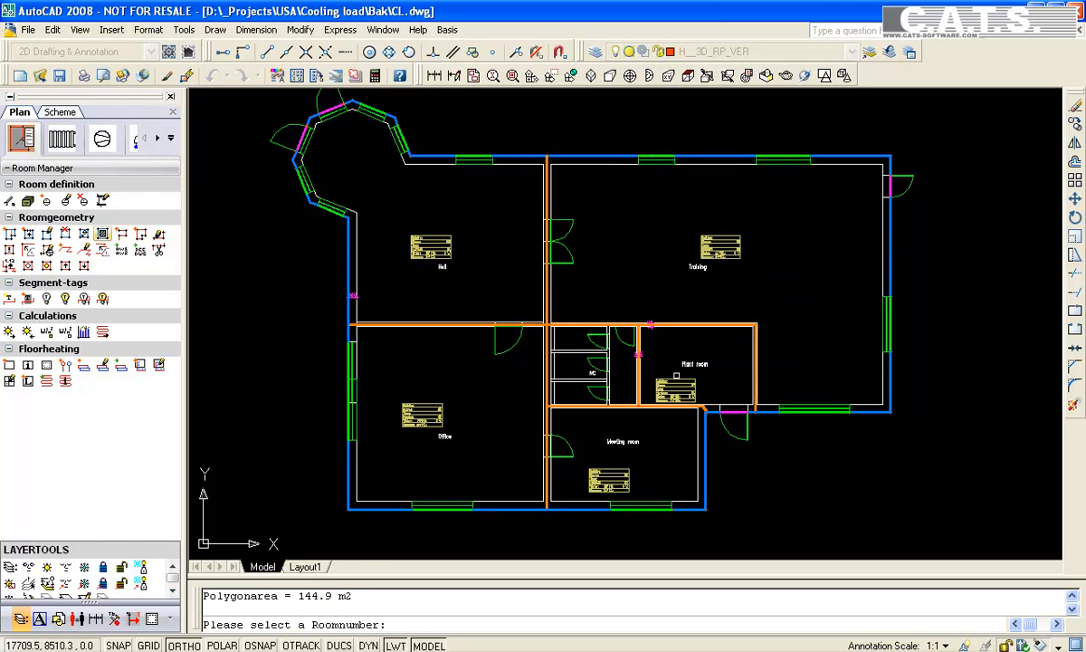
click(697, 366)
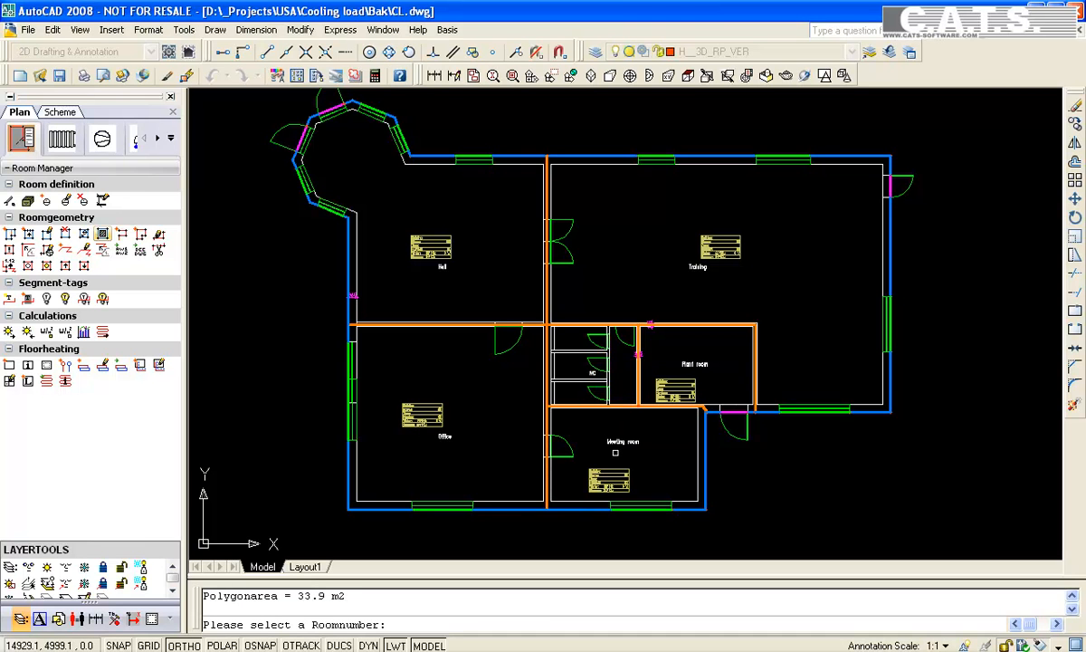
click(84, 332)
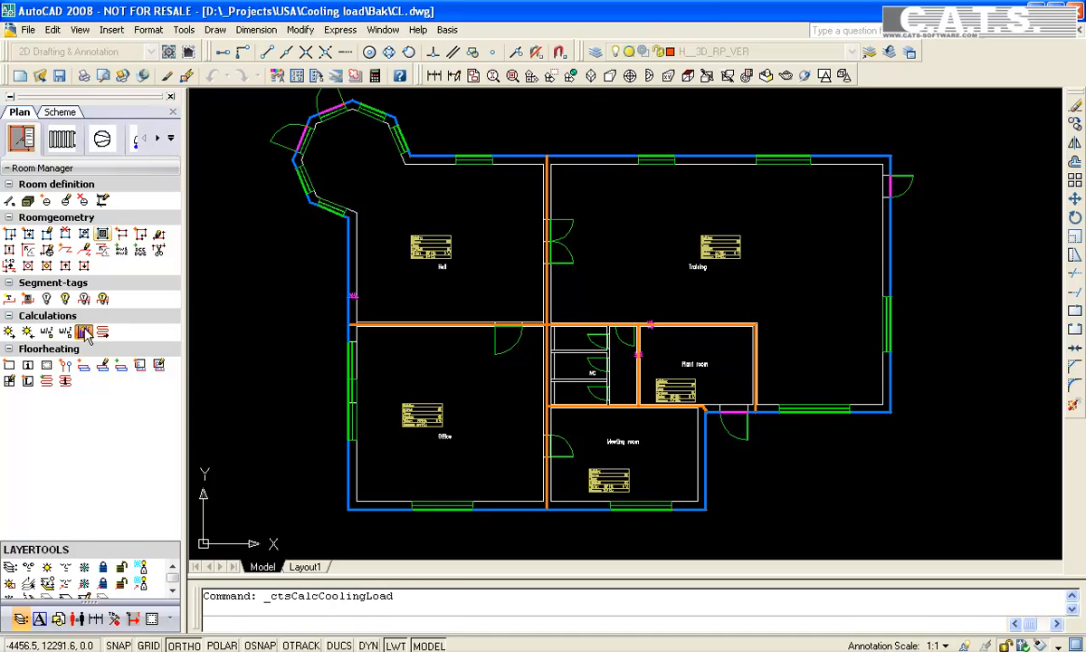
Window-select all five room number blocks for the cooling load calculation
click(83, 331)
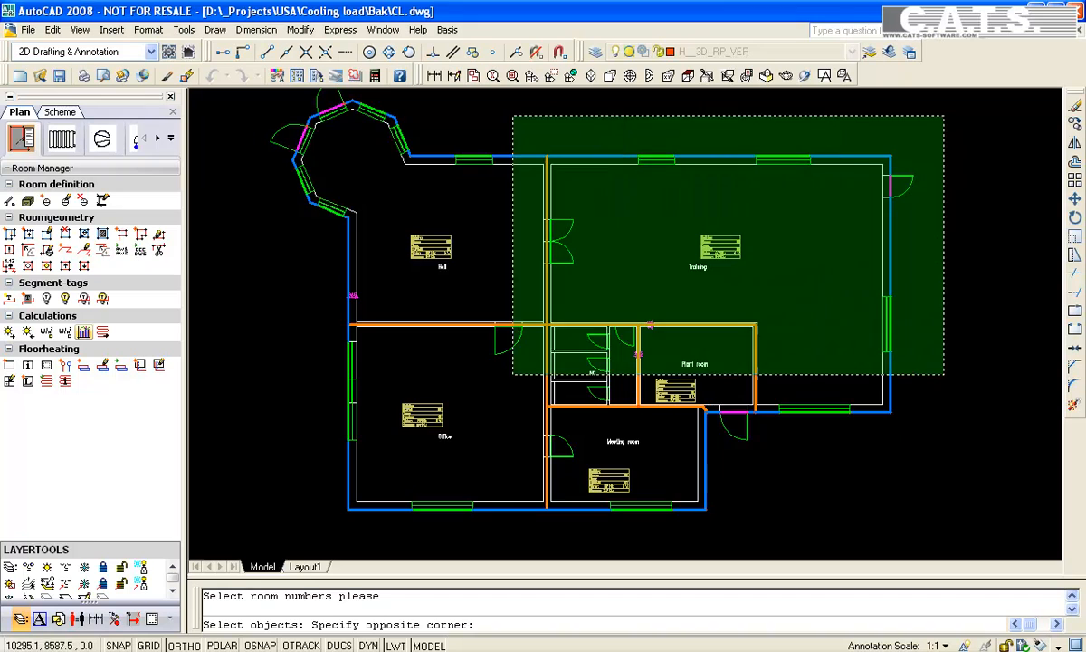
click(297, 482)
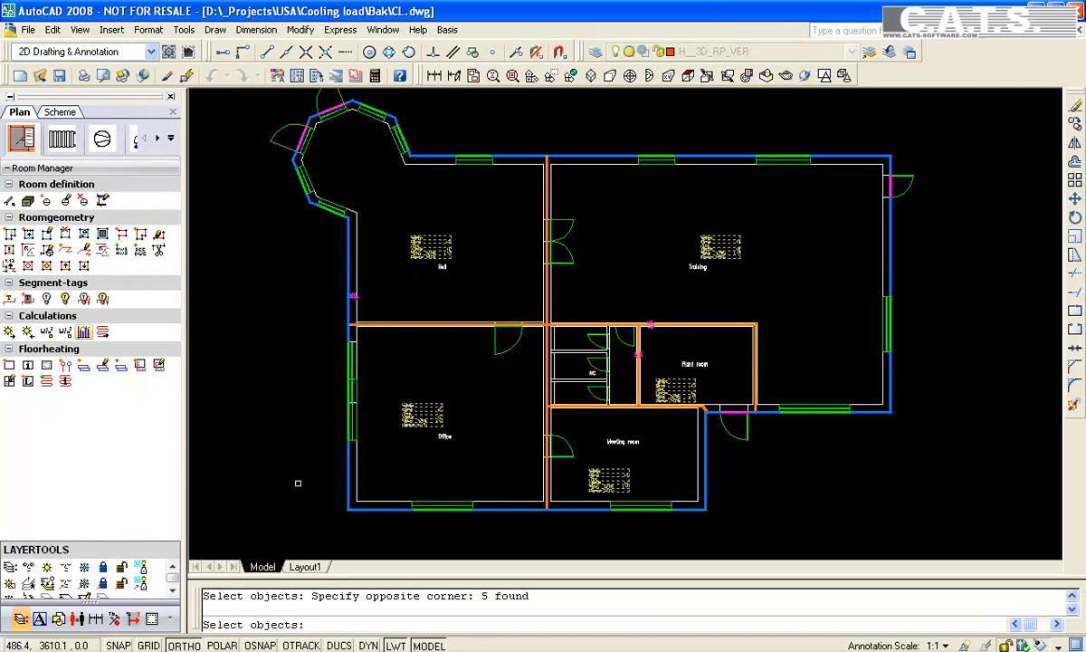